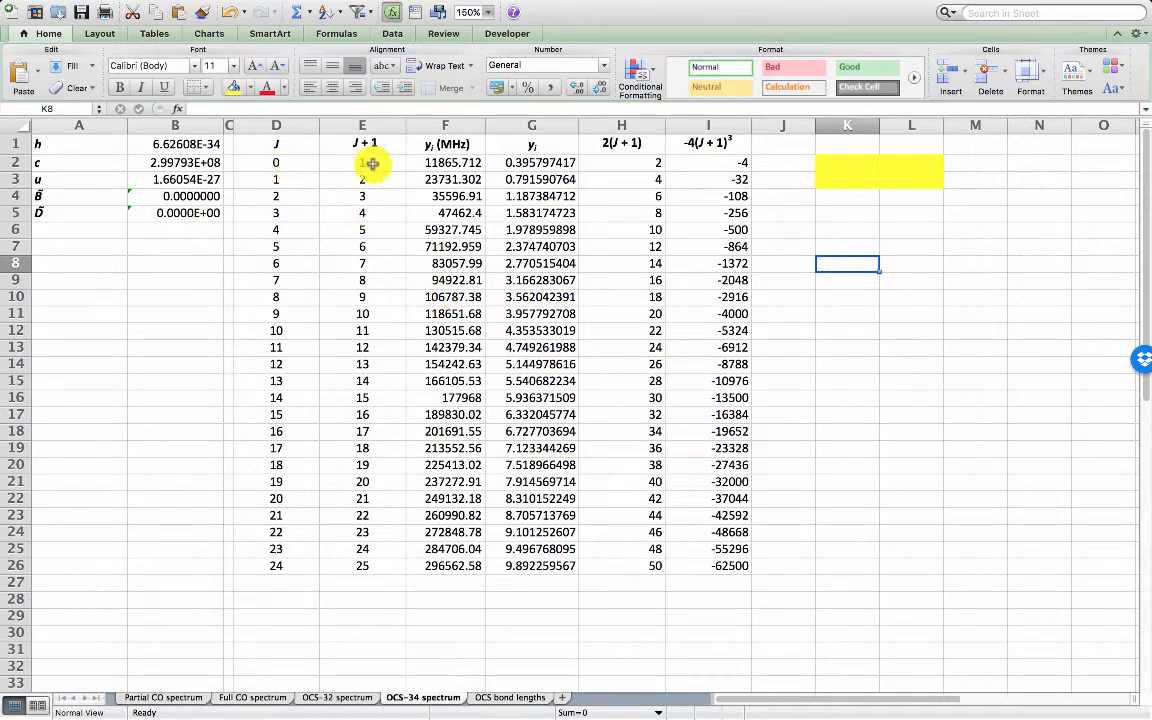
{"action": "mouse_move", "coordinate": [696, 142]}
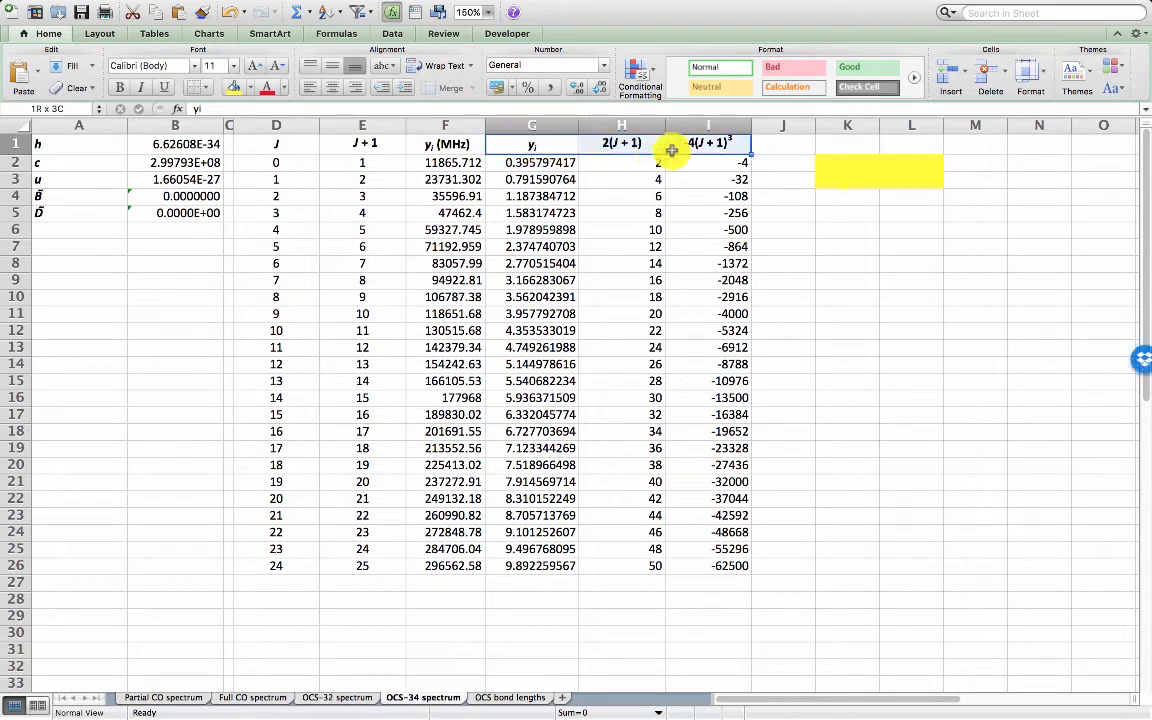
Select the yi, 2(J + 1) and -4(J + 1)³ columns G1:I26 for copying
{"action": "left_click_drag", "start_coordinate": [672, 152], "coordinate": [728, 564]}
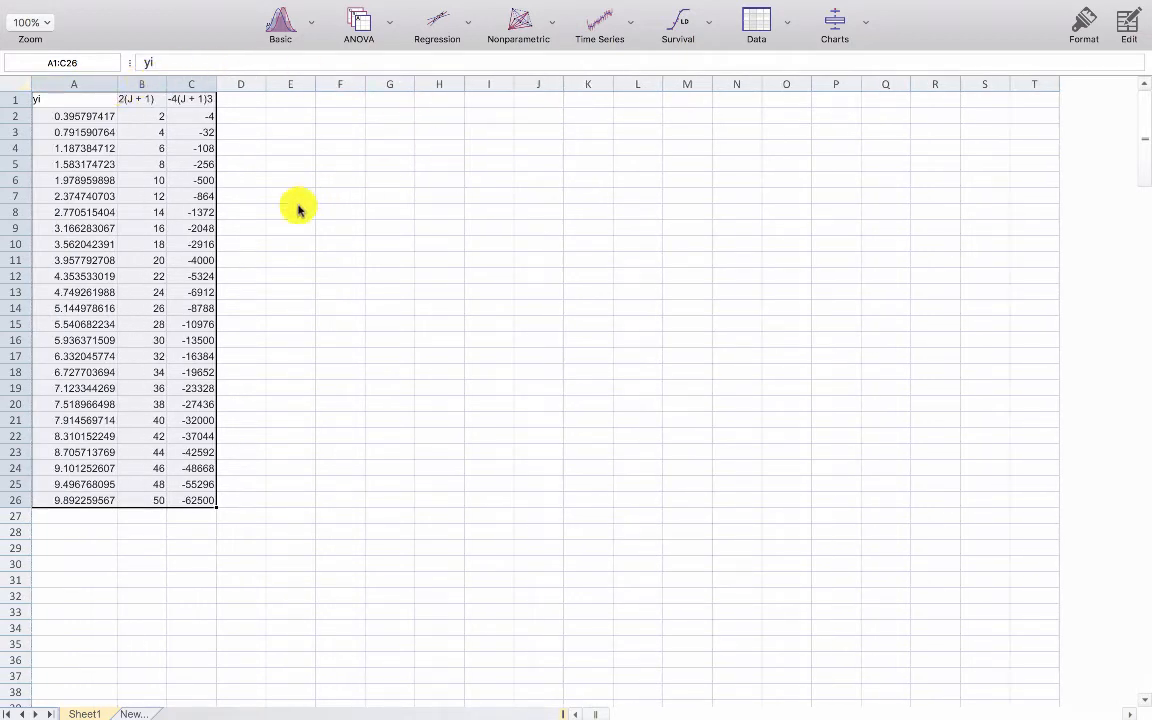
{"action": "mouse_move", "coordinate": [368, 214]}
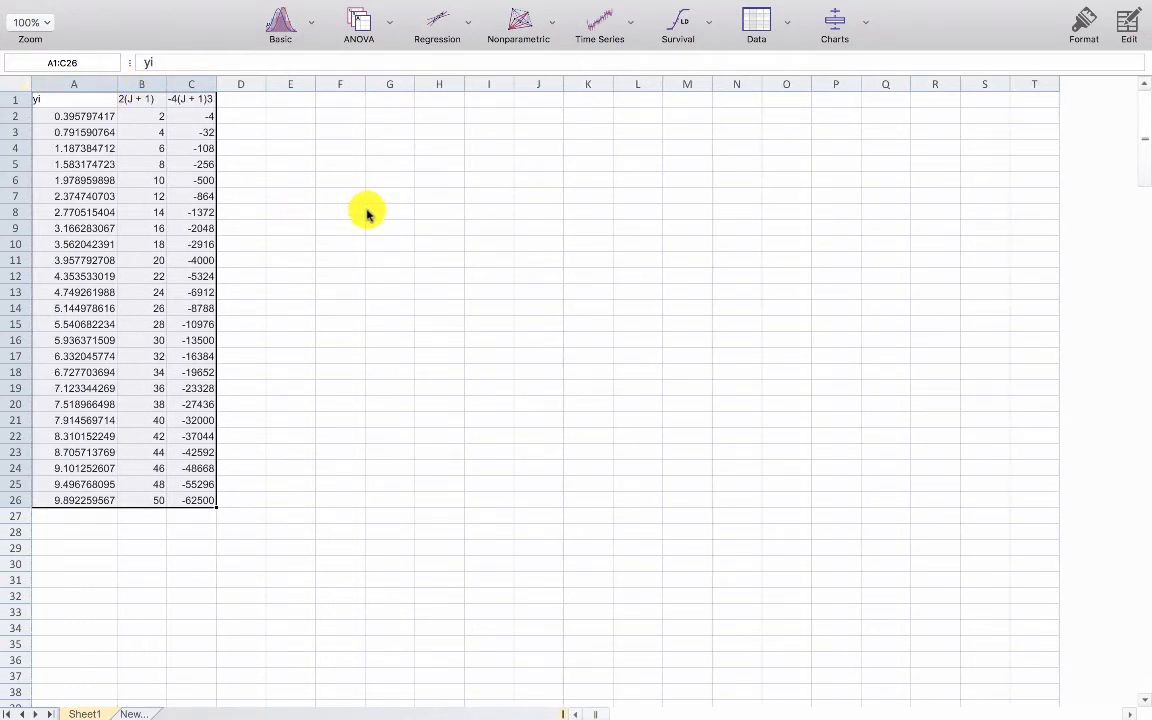
{"action": "mouse_move", "coordinate": [252, 192]}
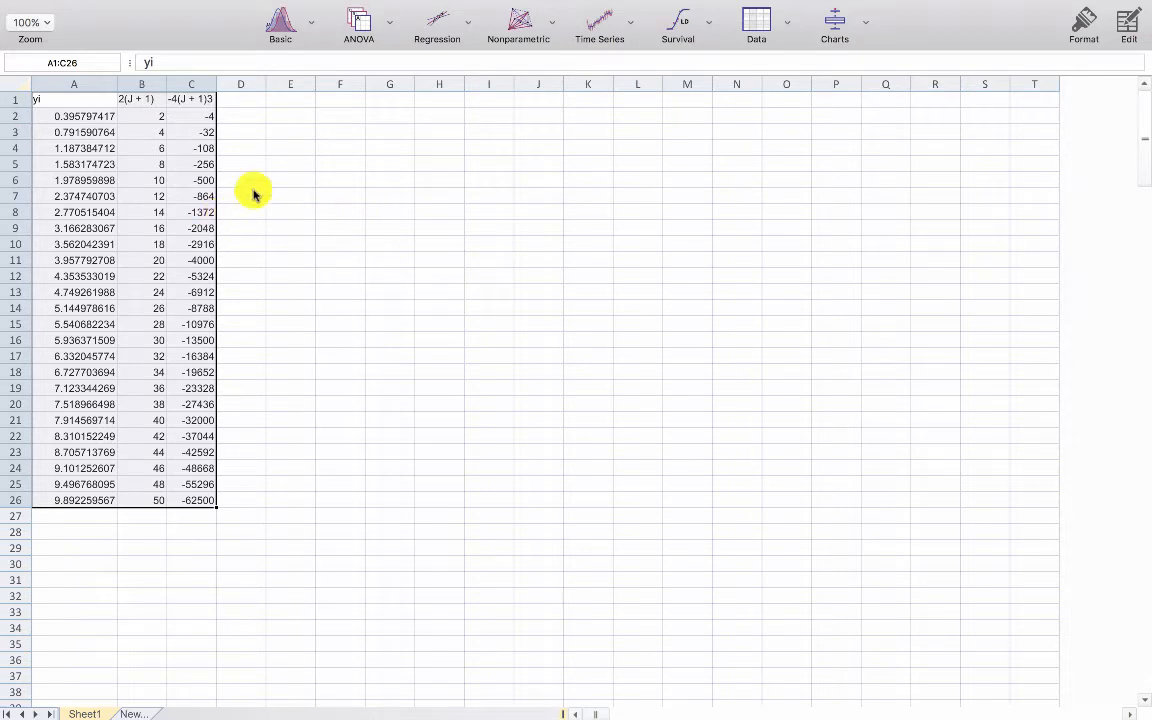
{"action": "mouse_move", "coordinate": [454, 24]}
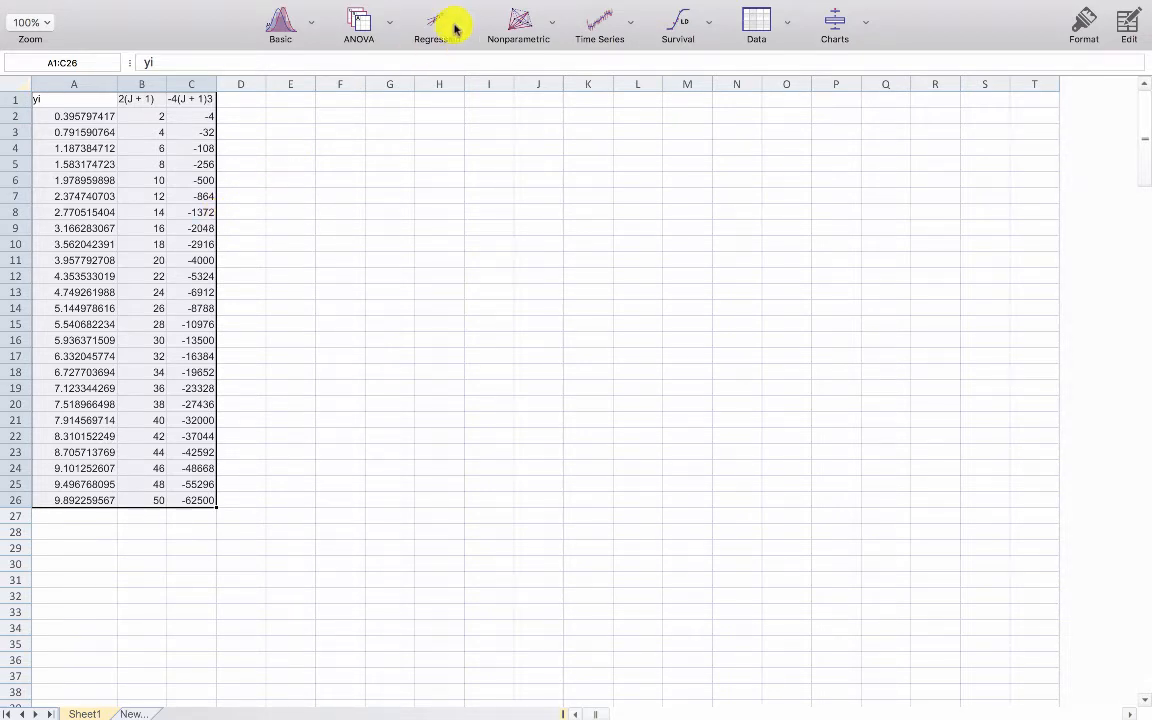
Show the list of regression analyses for the pasted spectrum data
{"action": "left_click", "coordinate": [436, 18]}
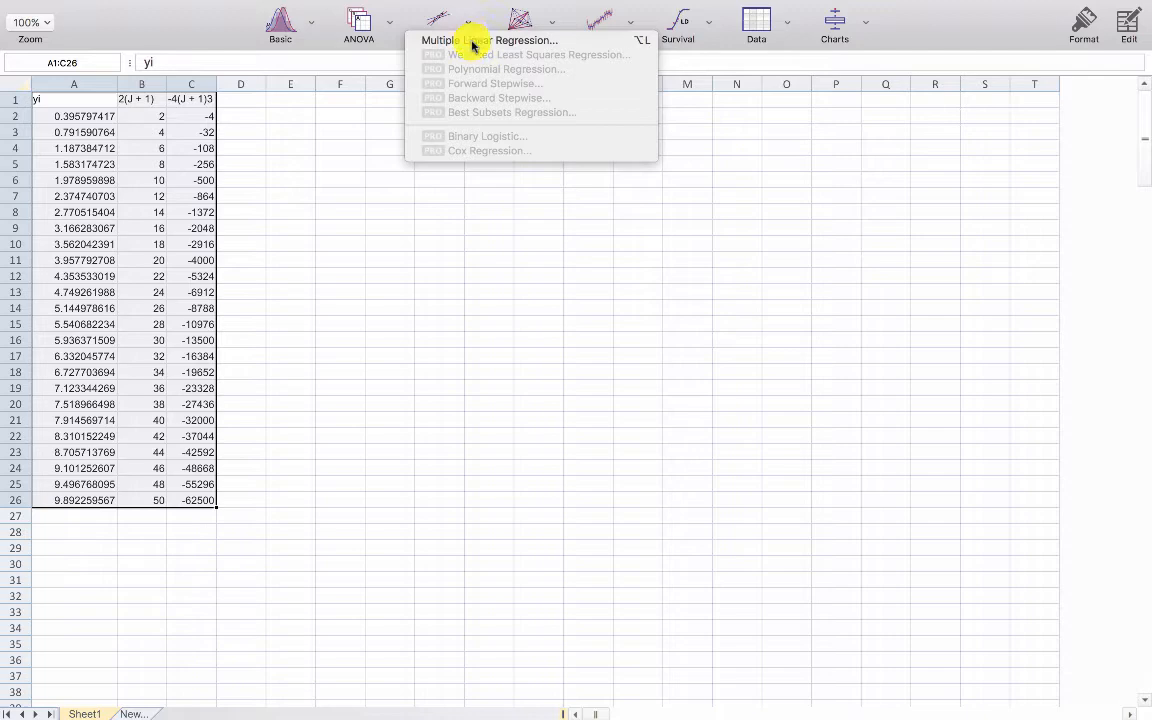
Run a no-intercept multiple linear regression of yi (A1:A26) on predictors B1:C26
{"action": "left_click", "coordinate": [486, 40]}
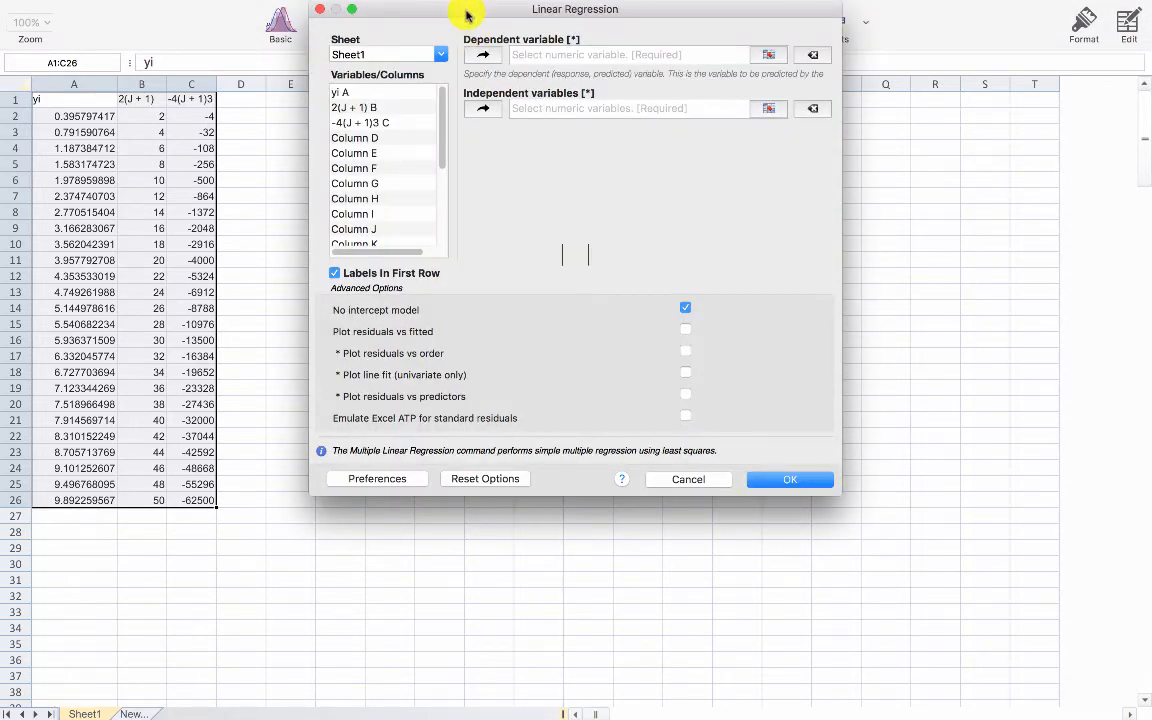
{"action": "left_click_drag", "start_coordinate": [466, 14], "coordinate": [484, 156]}
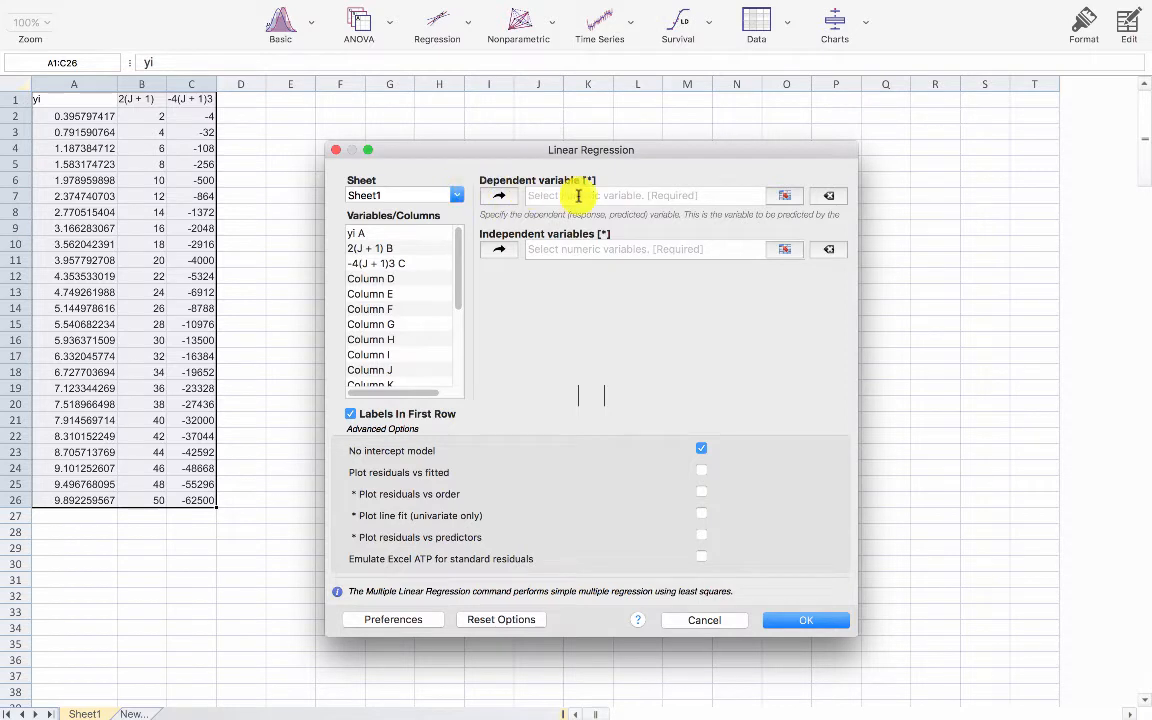
{"action": "left_click", "coordinate": [640, 196]}
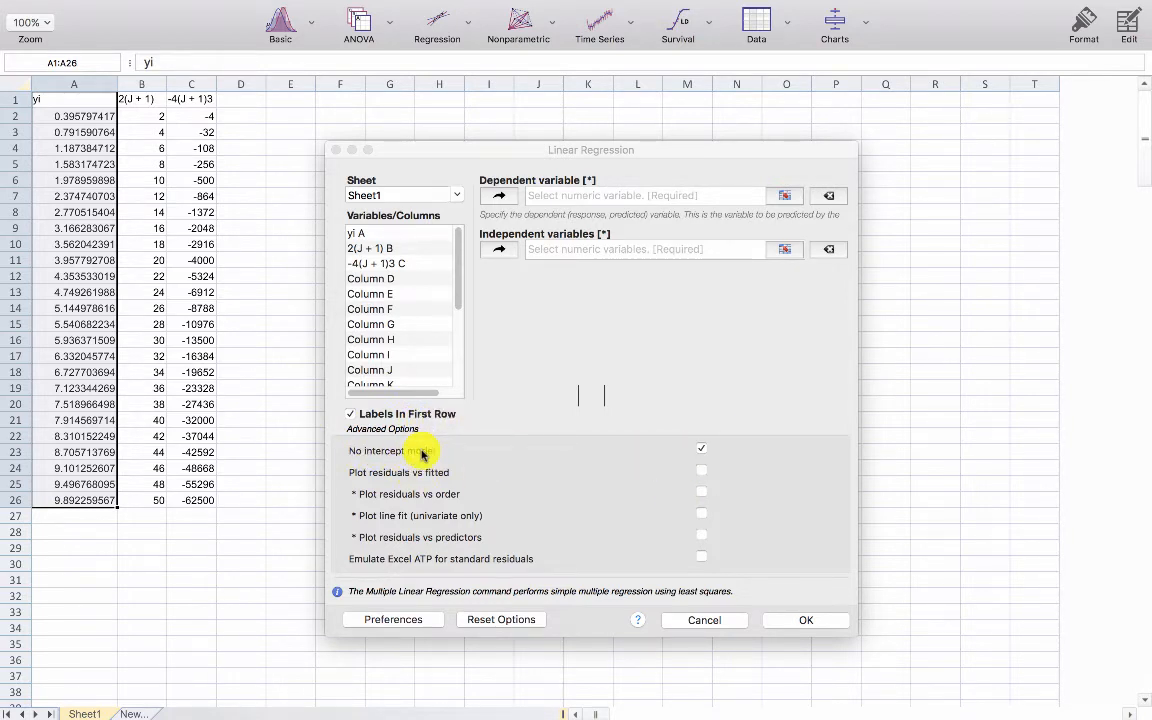
{"action": "left_click", "coordinate": [700, 448]}
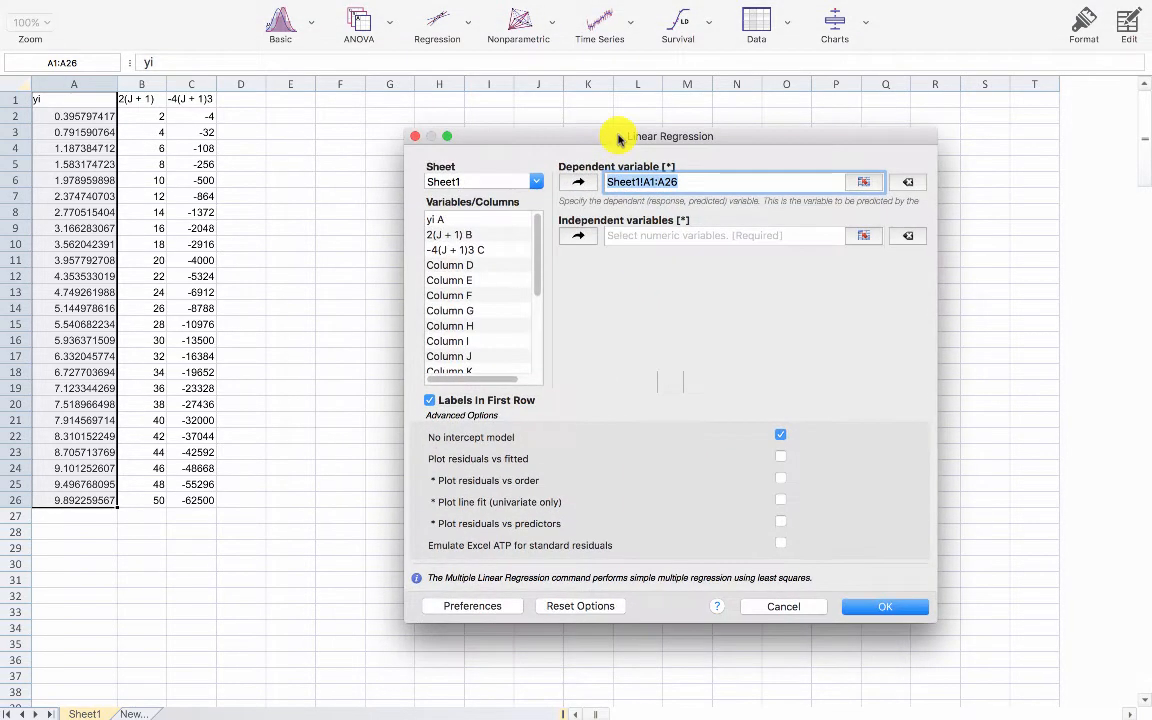
{"action": "left_click", "coordinate": [730, 224]}
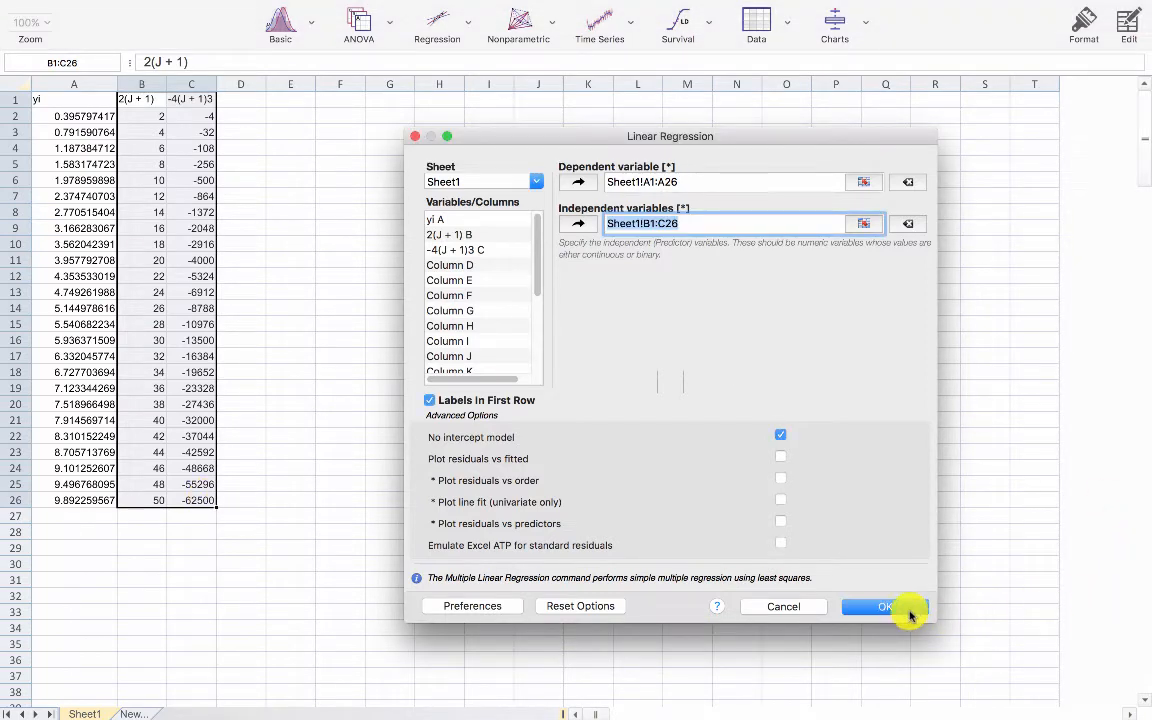
{"action": "left_click", "coordinate": [880, 608]}
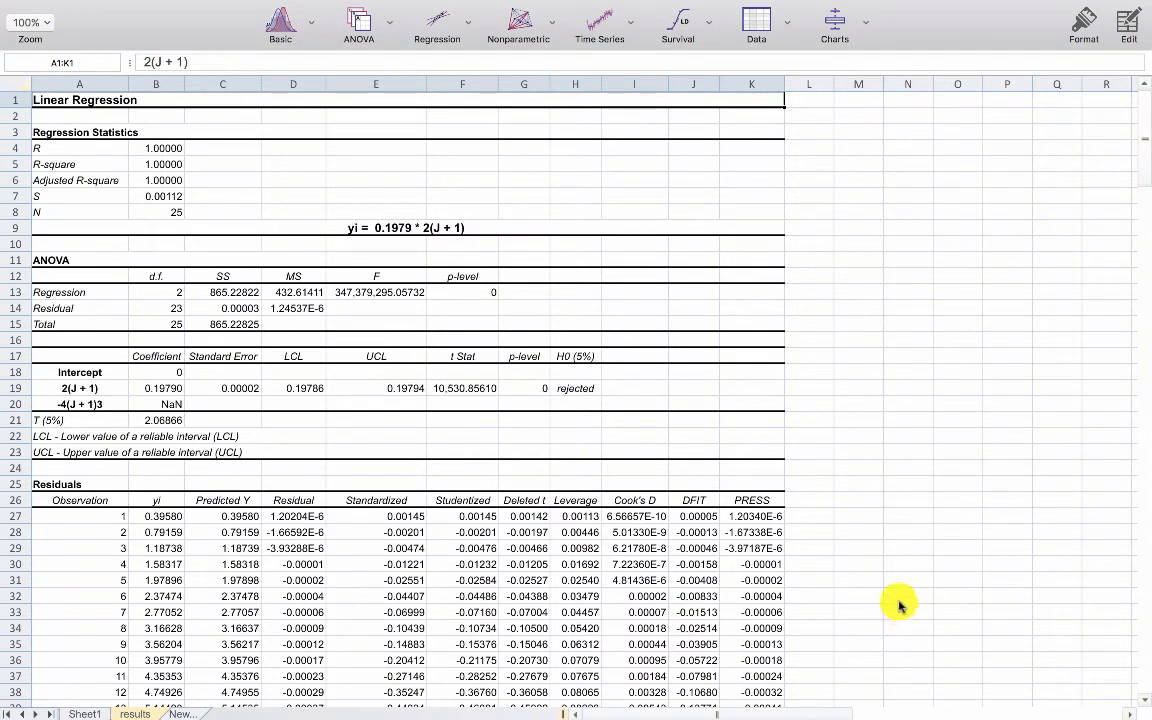
{"action": "mouse_move", "coordinate": [882, 612]}
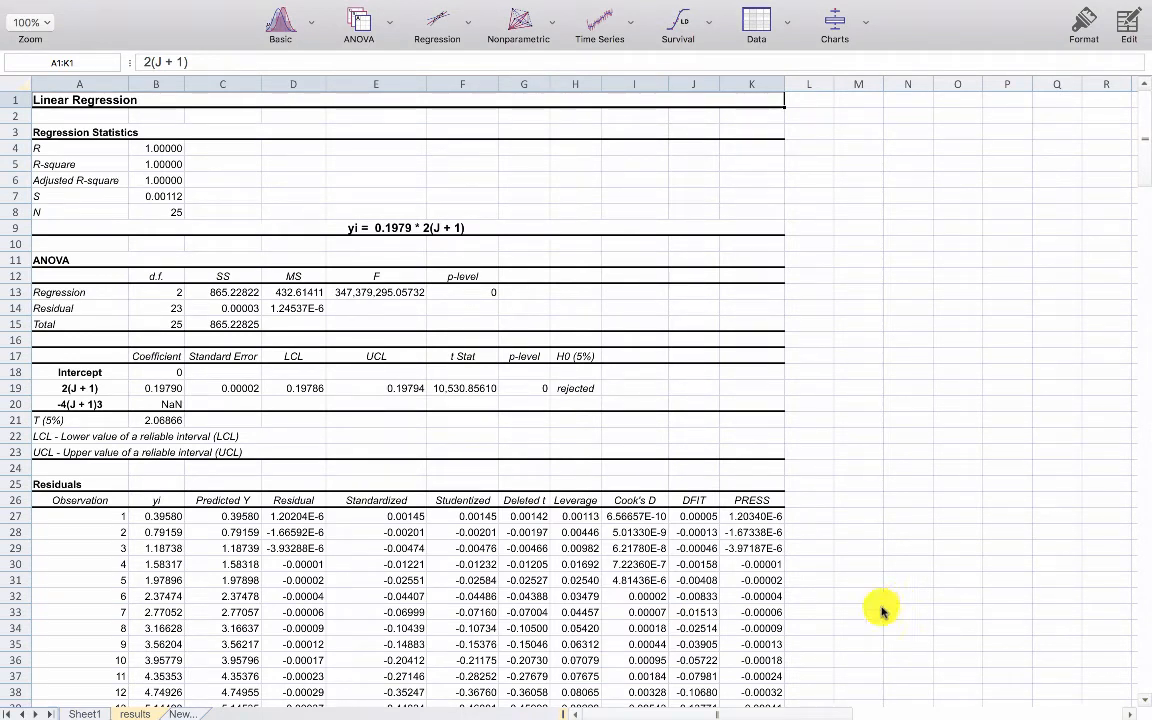
{"action": "mouse_move", "coordinate": [456, 474]}
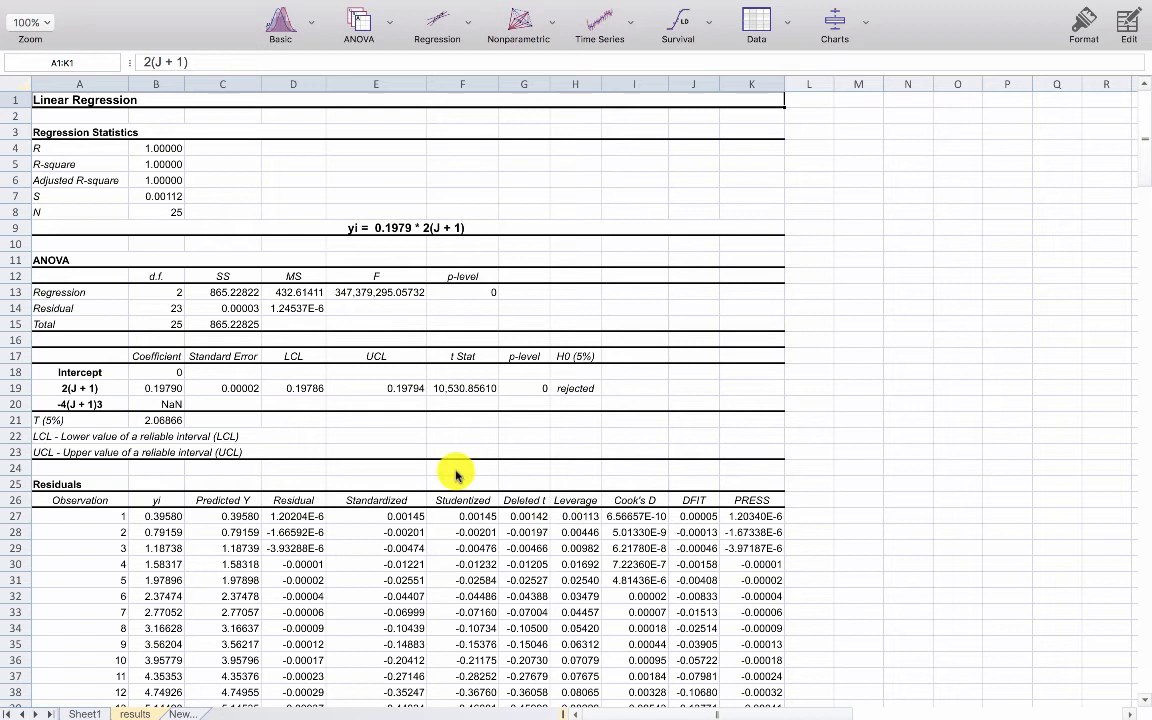
{"action": "mouse_move", "coordinate": [460, 468]}
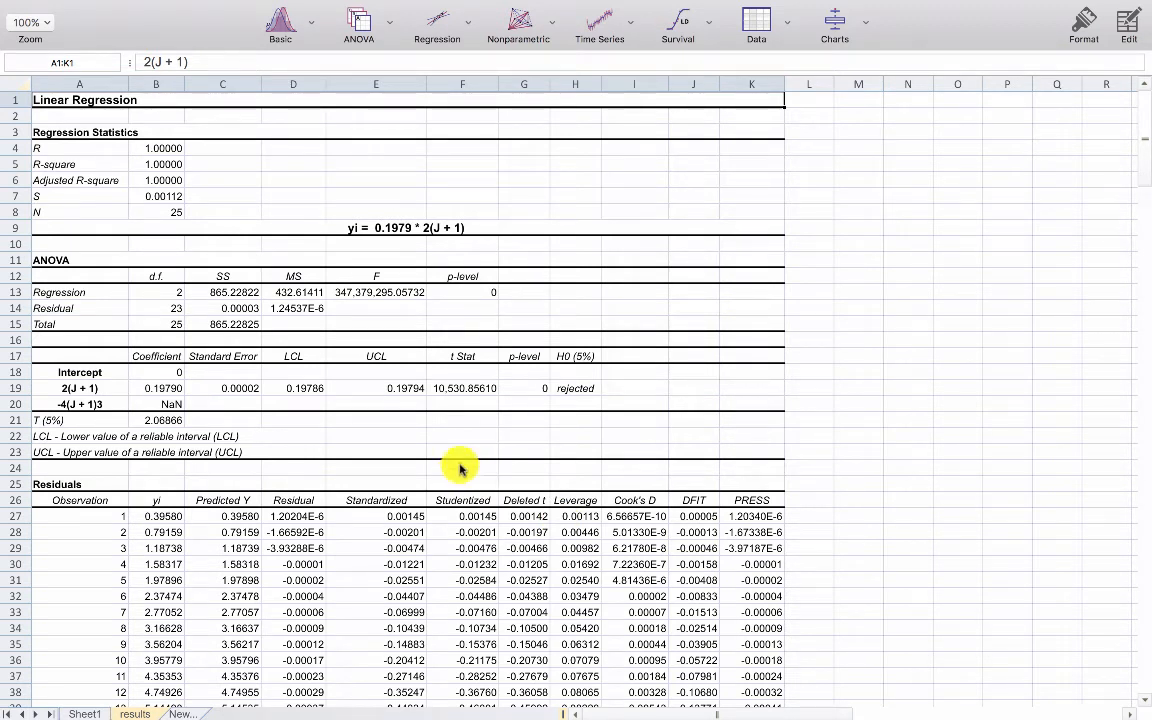
{"action": "mouse_move", "coordinate": [24, 388]}
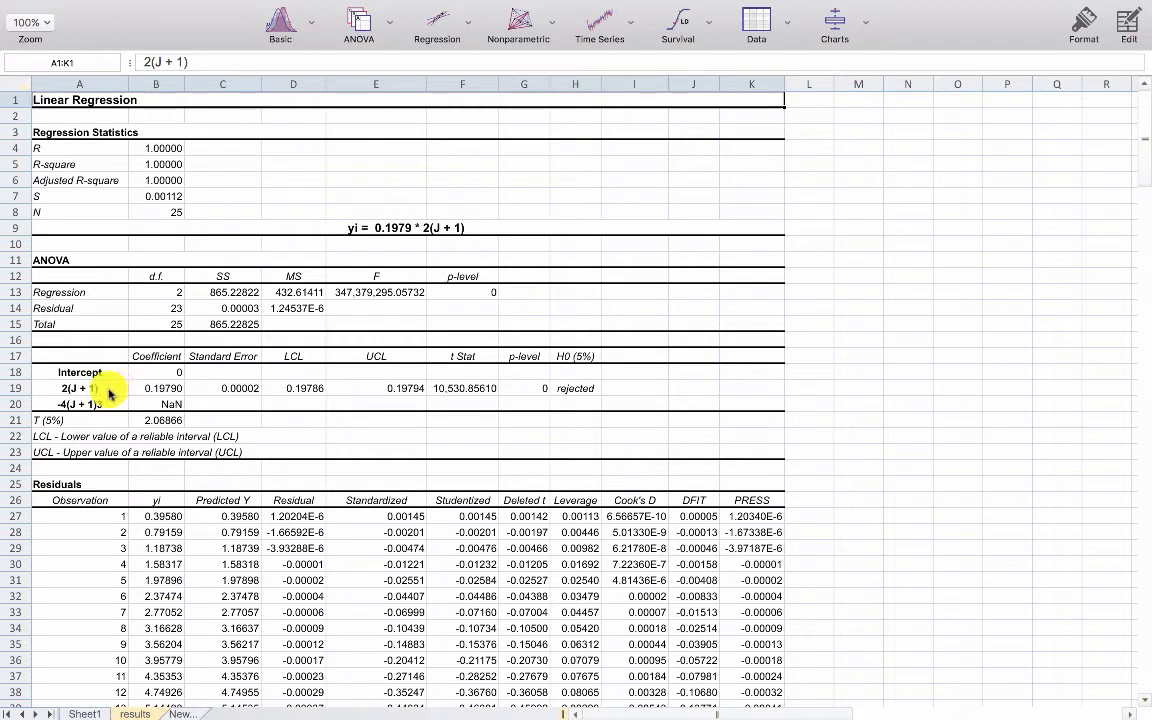
{"action": "left_click", "coordinate": [156, 388]}
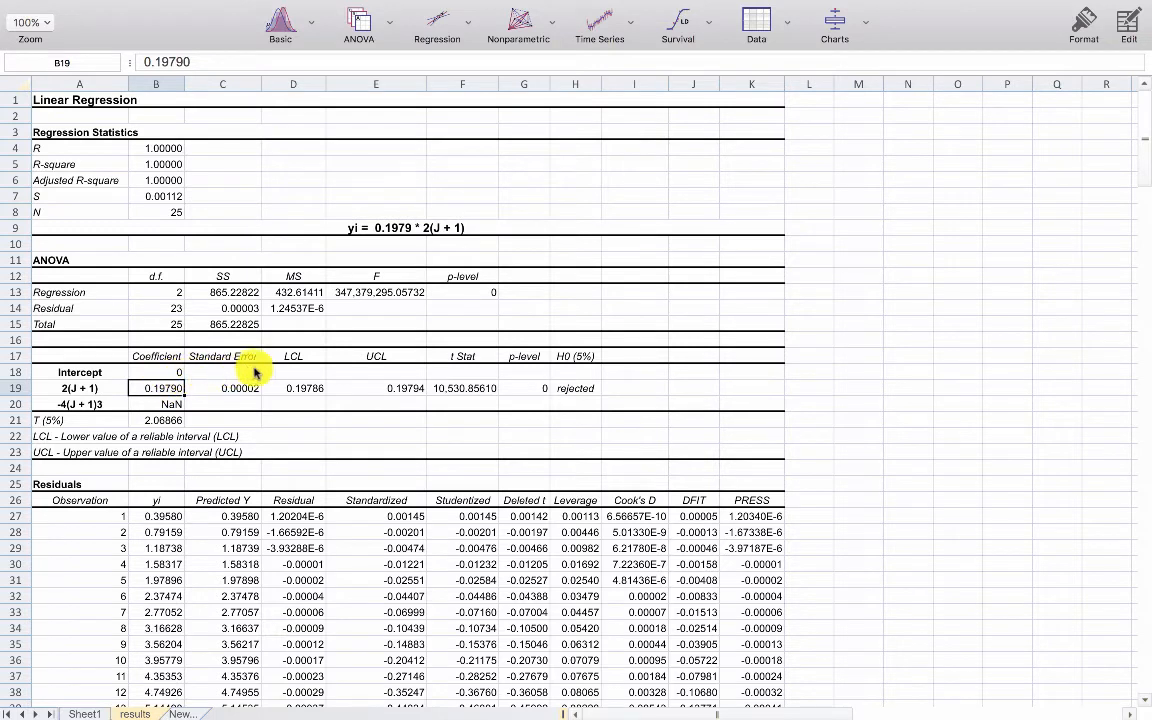
{"action": "mouse_move", "coordinate": [300, 374]}
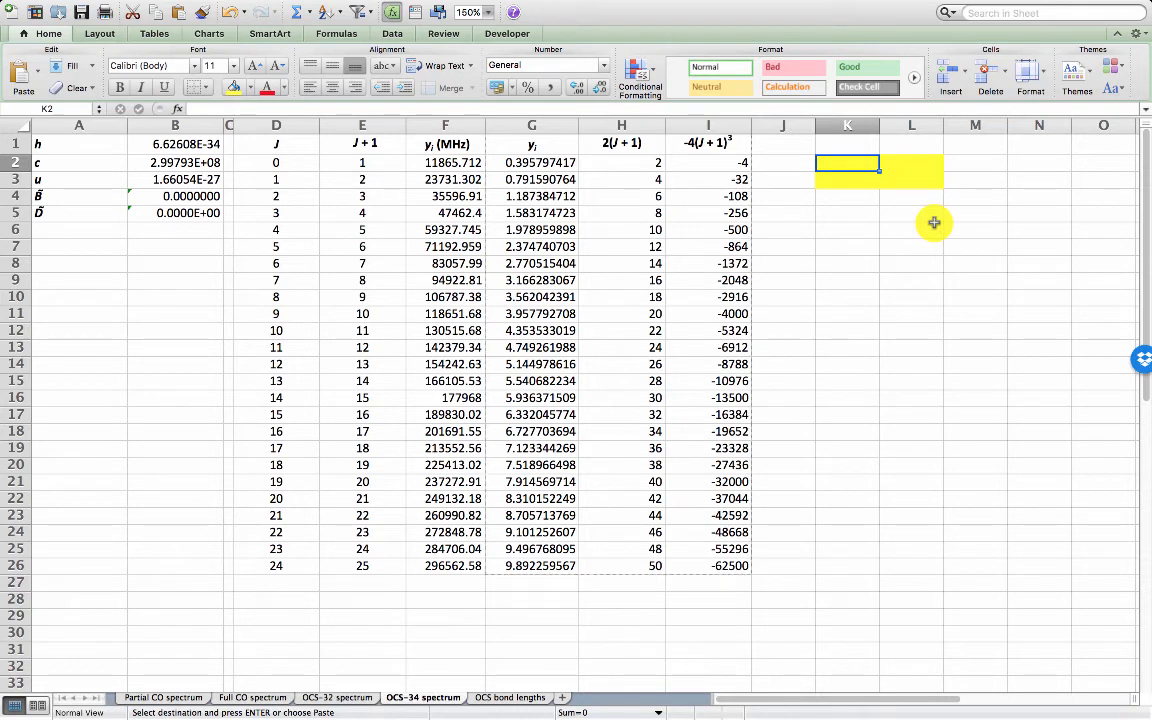
Begin a =LINEST( formula in cell K2 beside the spectrum data
{"action": "type", "text": "="}
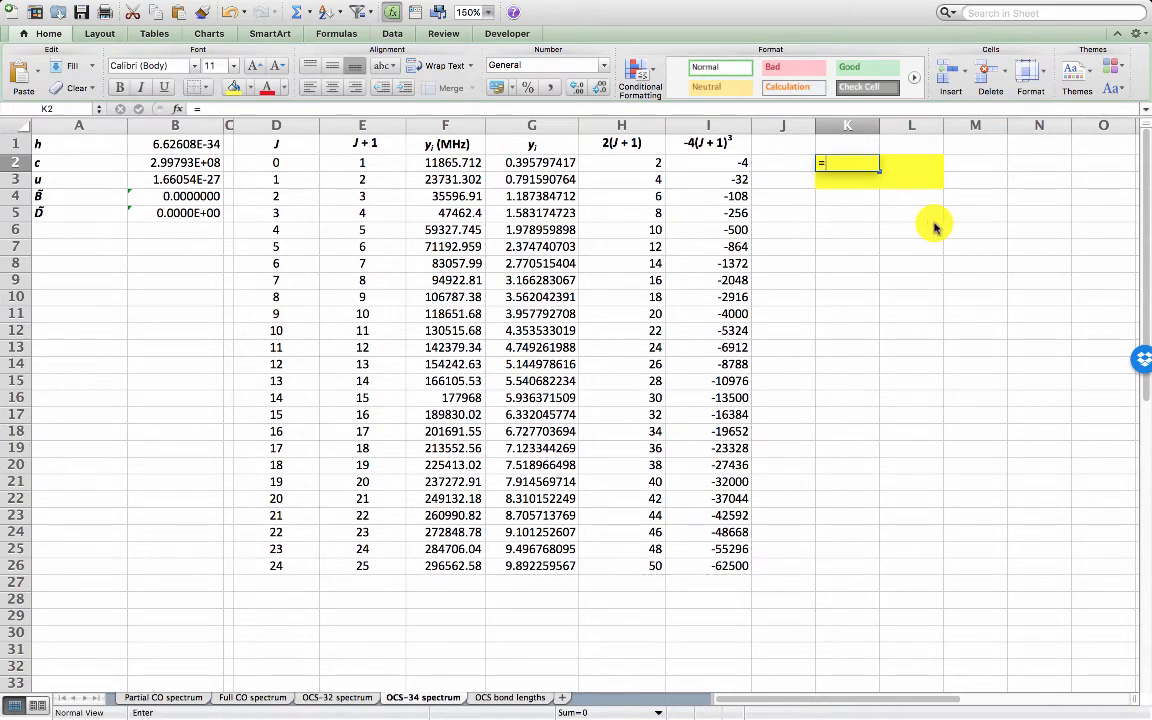
{"action": "type", "text": "=LINEST"}
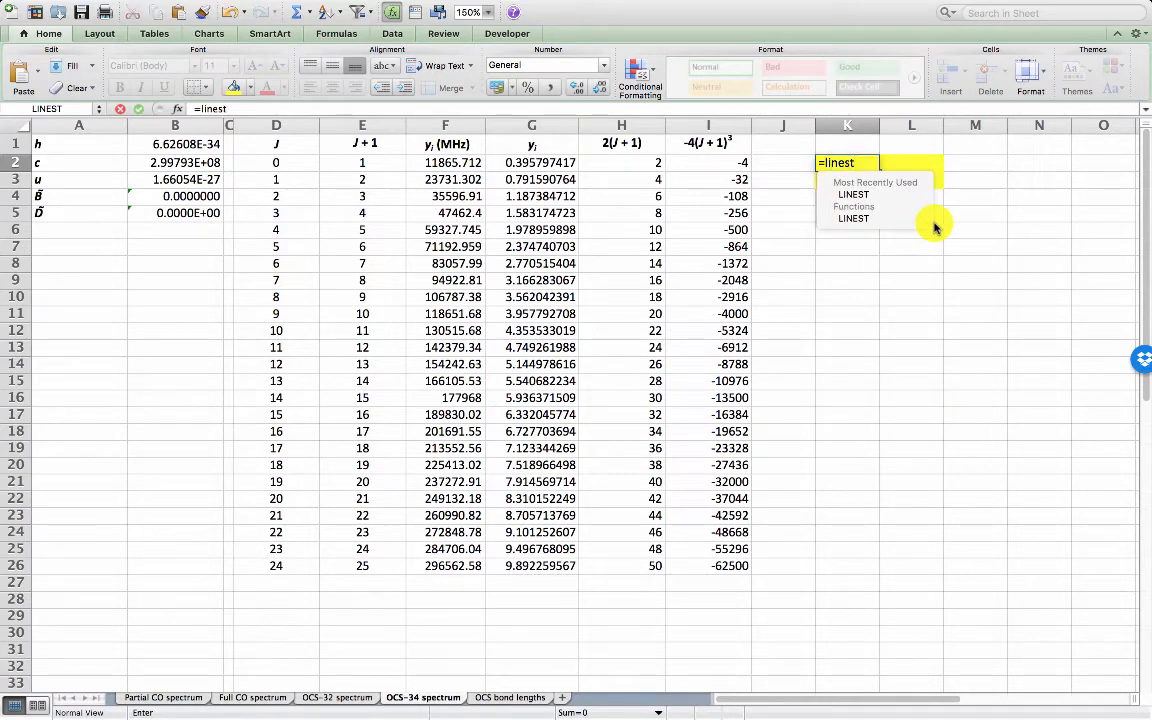
{"action": "type", "text": "("}
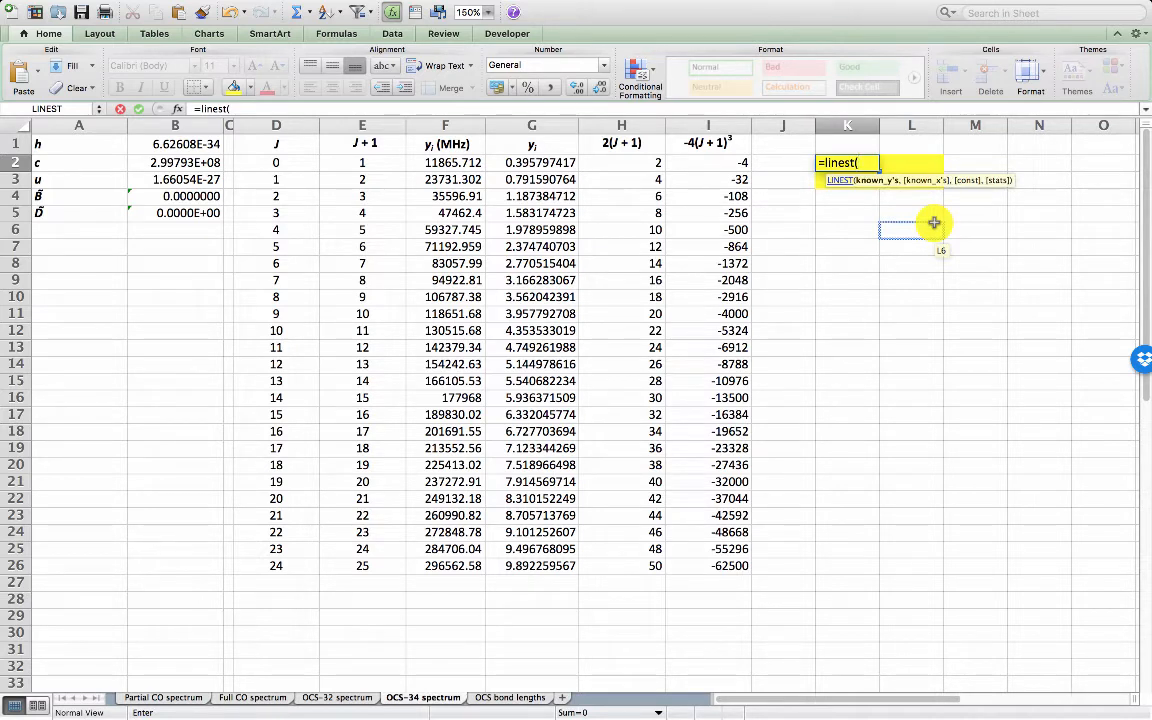
{"action": "mouse_move", "coordinate": [896, 228]}
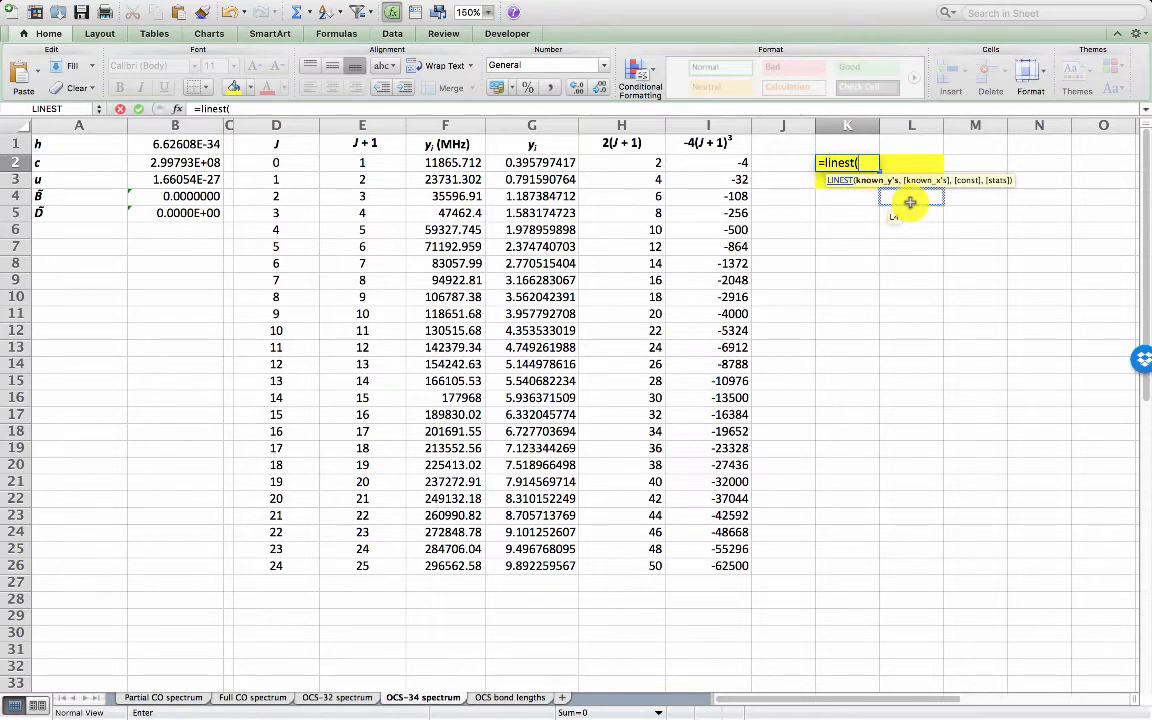
{"action": "mouse_move", "coordinate": [930, 188]}
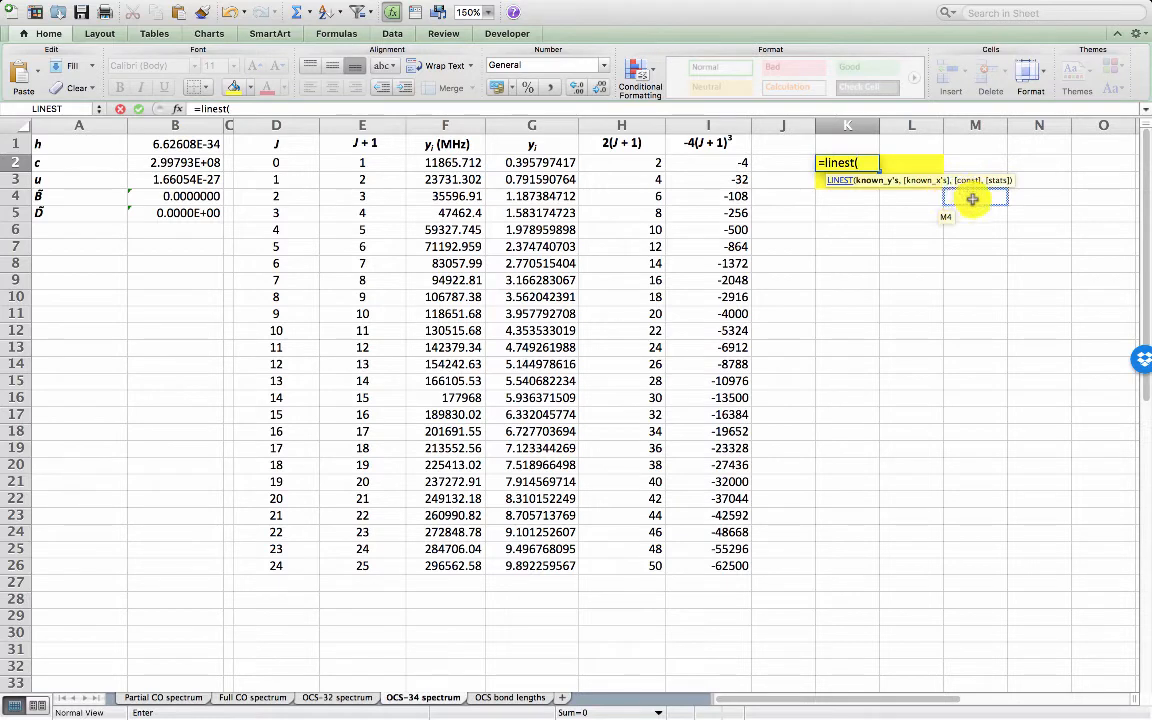
{"action": "mouse_move", "coordinate": [970, 184]}
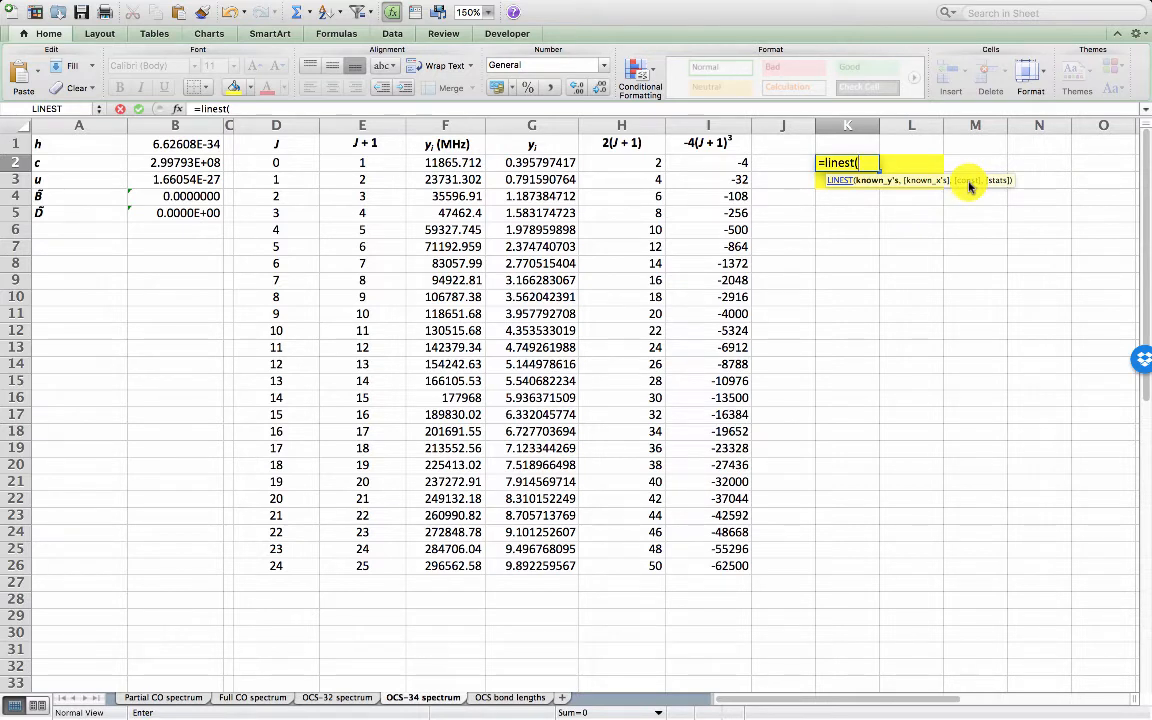
{"action": "mouse_move", "coordinate": [996, 184]}
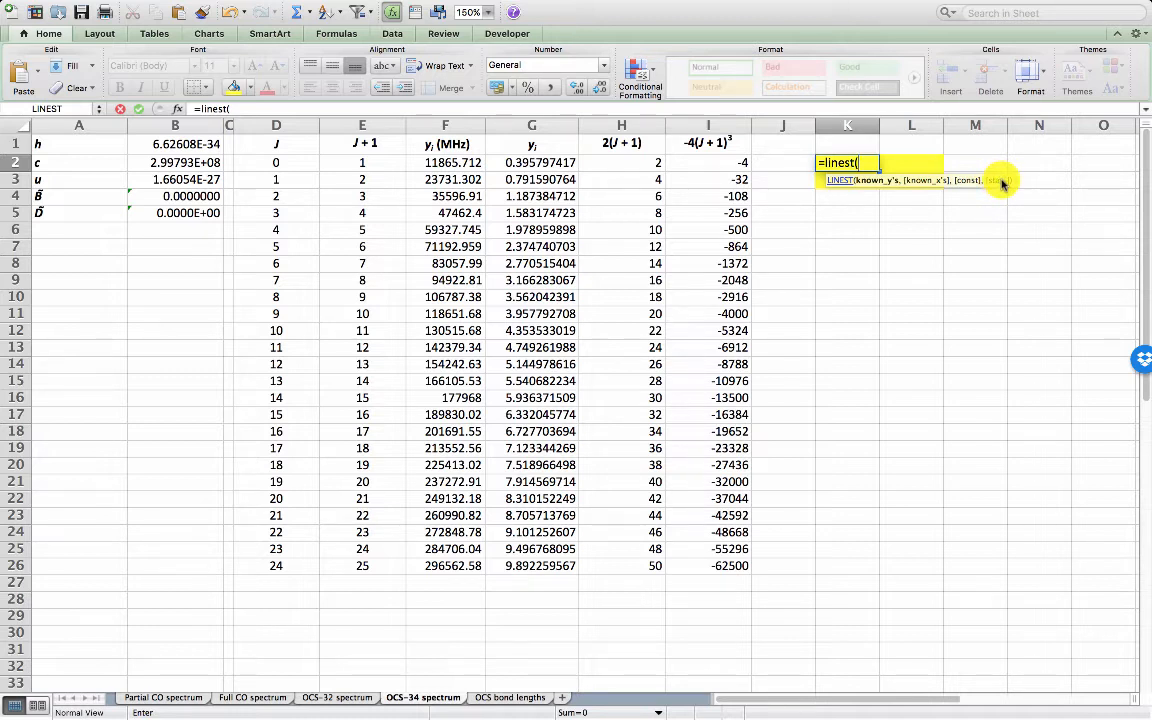
{"action": "mouse_move", "coordinate": [1002, 186]}
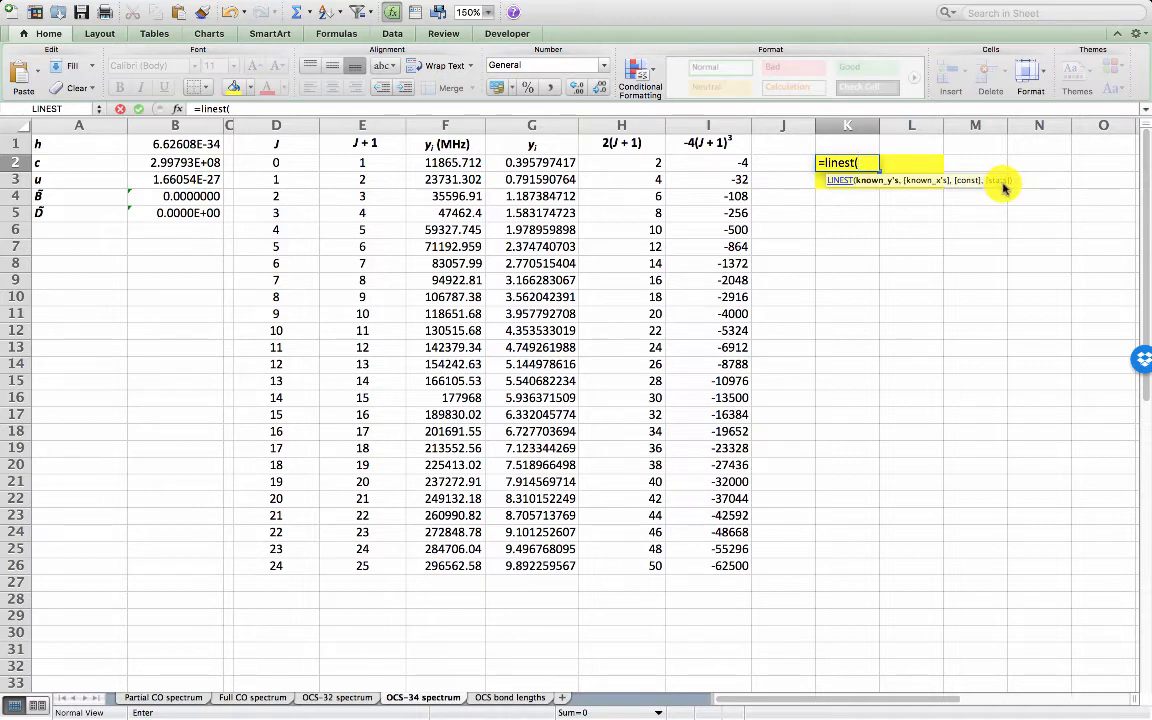
Complete LINEST with G2:G26 as known y's, H2:I26 as known x's, false intercept and true statistics
{"action": "left_click", "coordinate": [532, 162]}
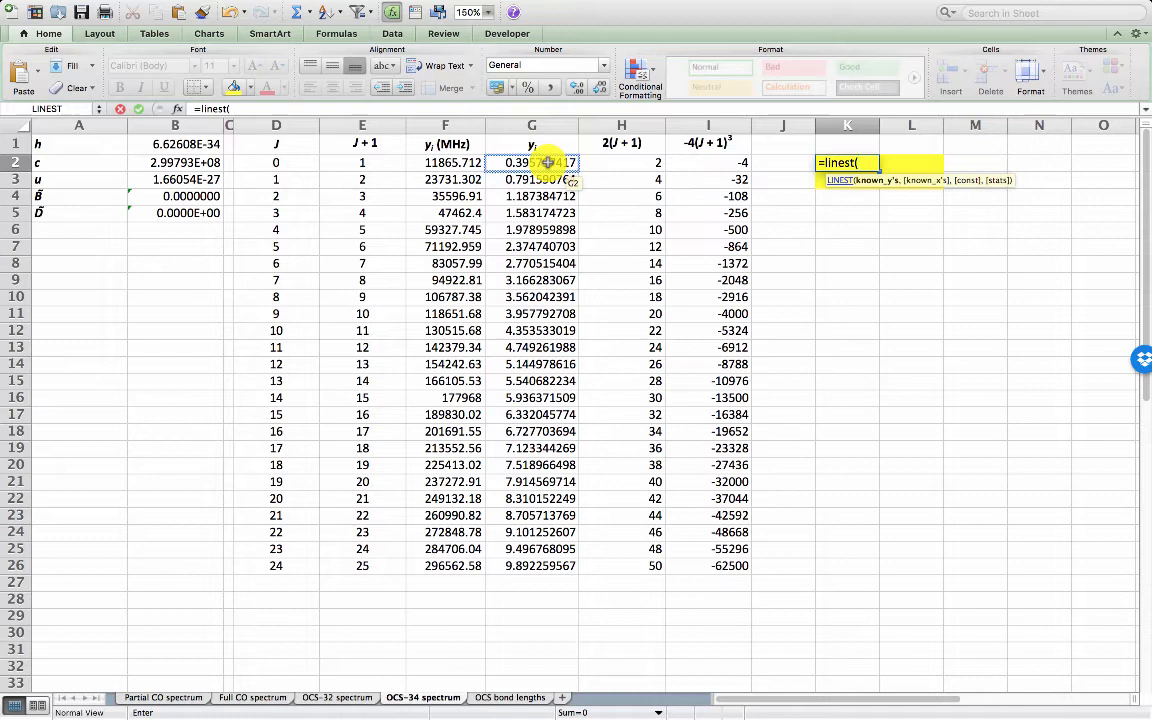
{"action": "left_click_drag", "start_coordinate": [532, 162], "coordinate": [532, 396]}
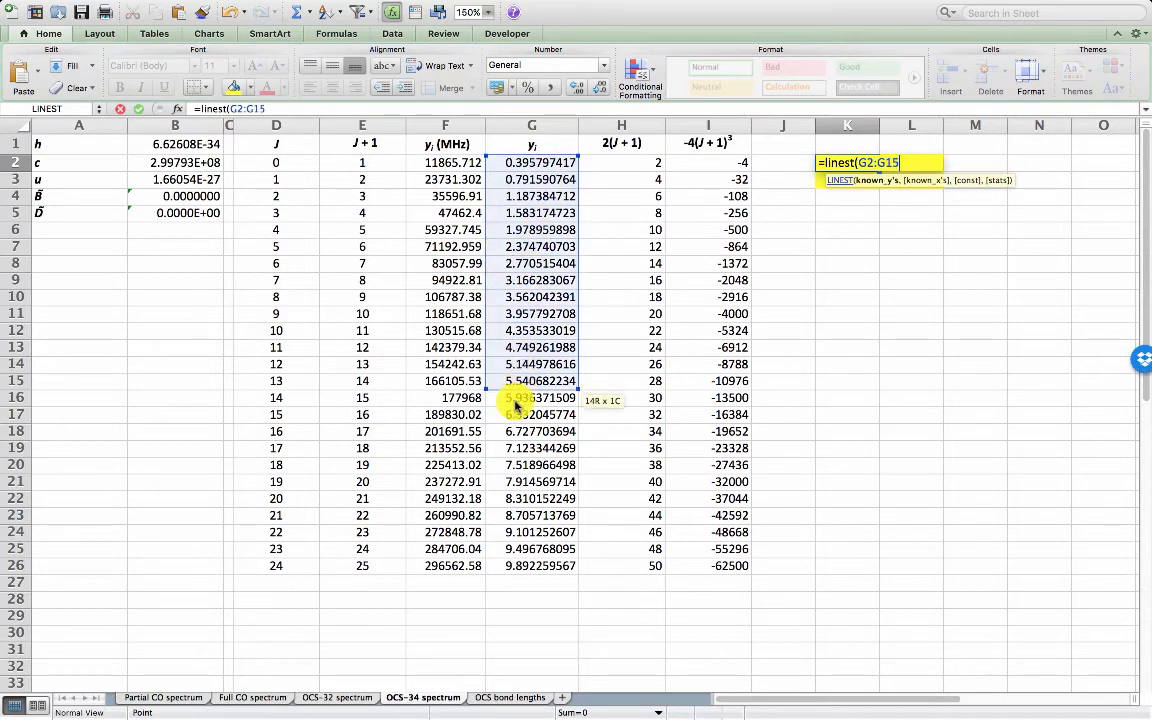
{"action": "left_click_drag", "start_coordinate": [530, 396], "coordinate": [530, 564]}
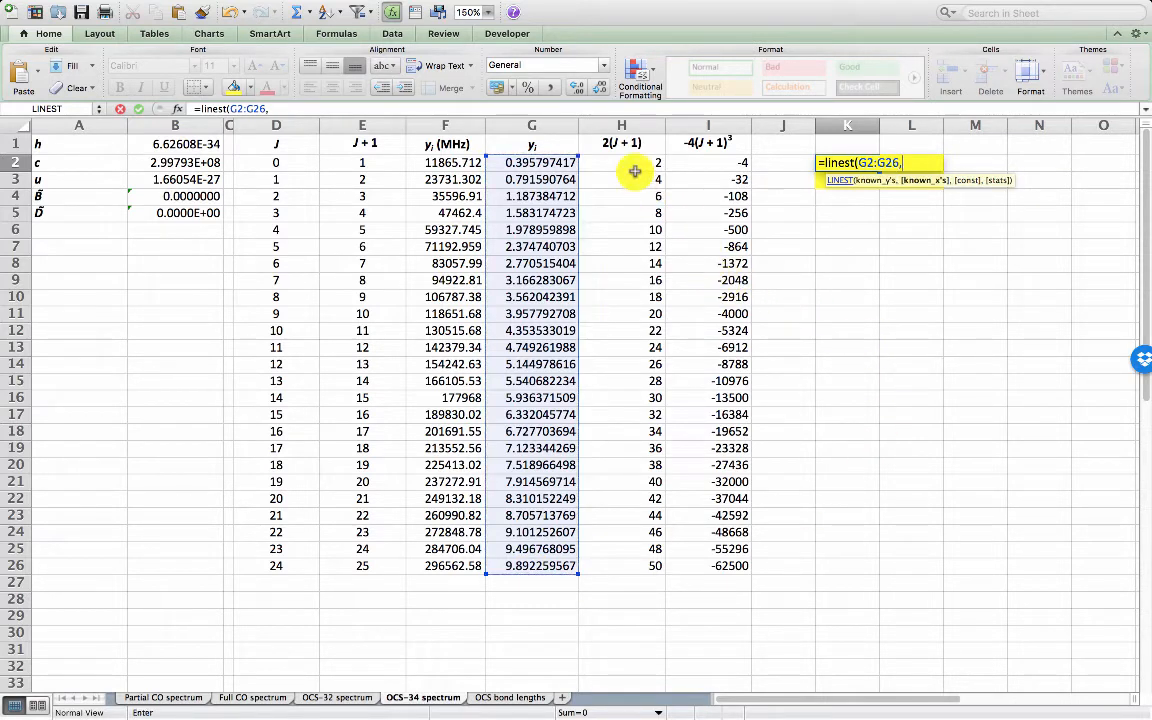
{"action": "left_click_drag", "start_coordinate": [622, 162], "coordinate": [708, 196]}
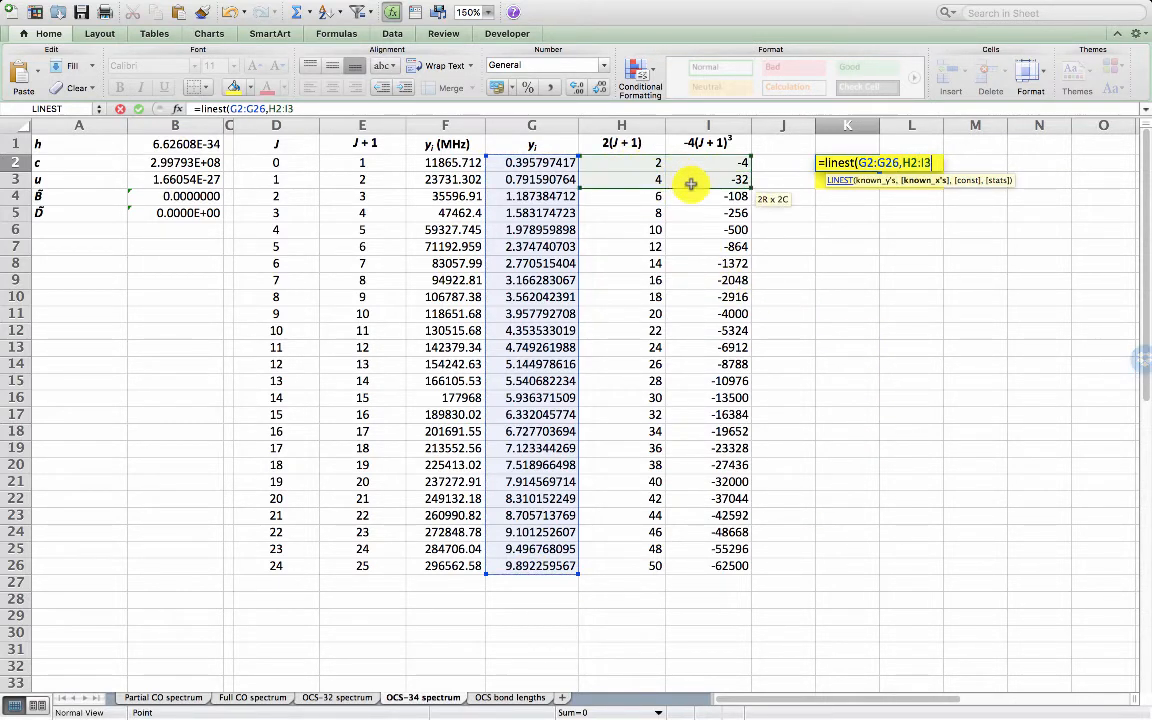
{"action": "left_click_drag", "start_coordinate": [692, 180], "coordinate": [716, 568]}
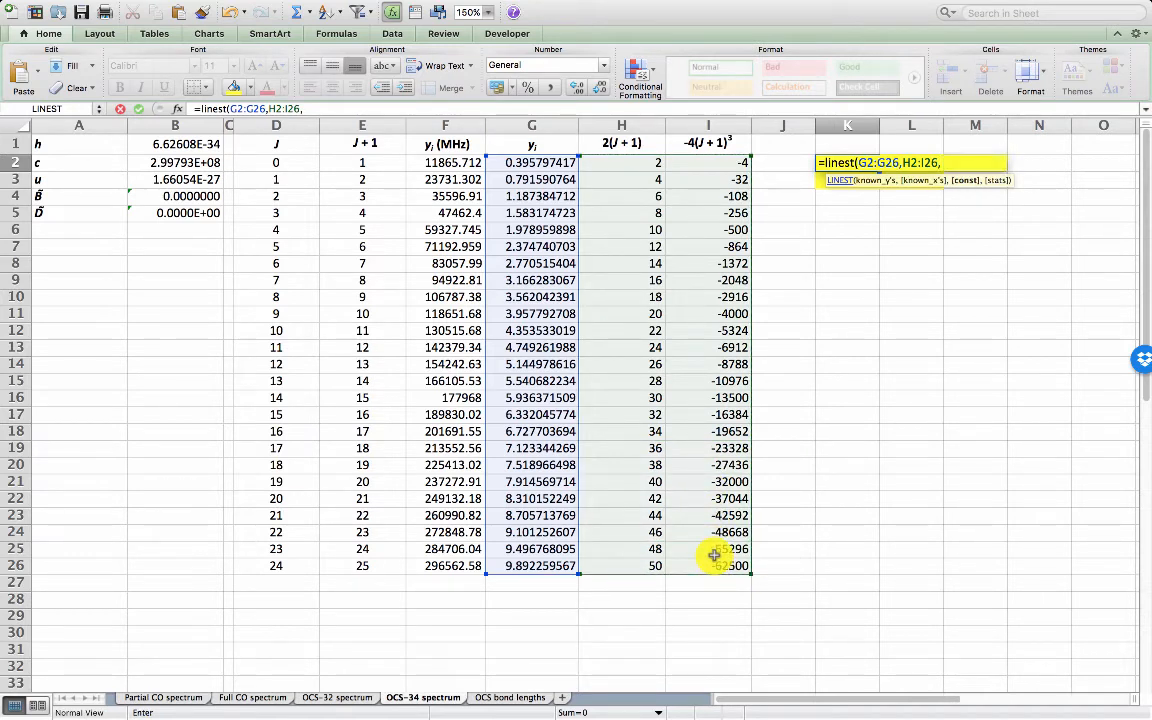
{"action": "type", "text": "false"}
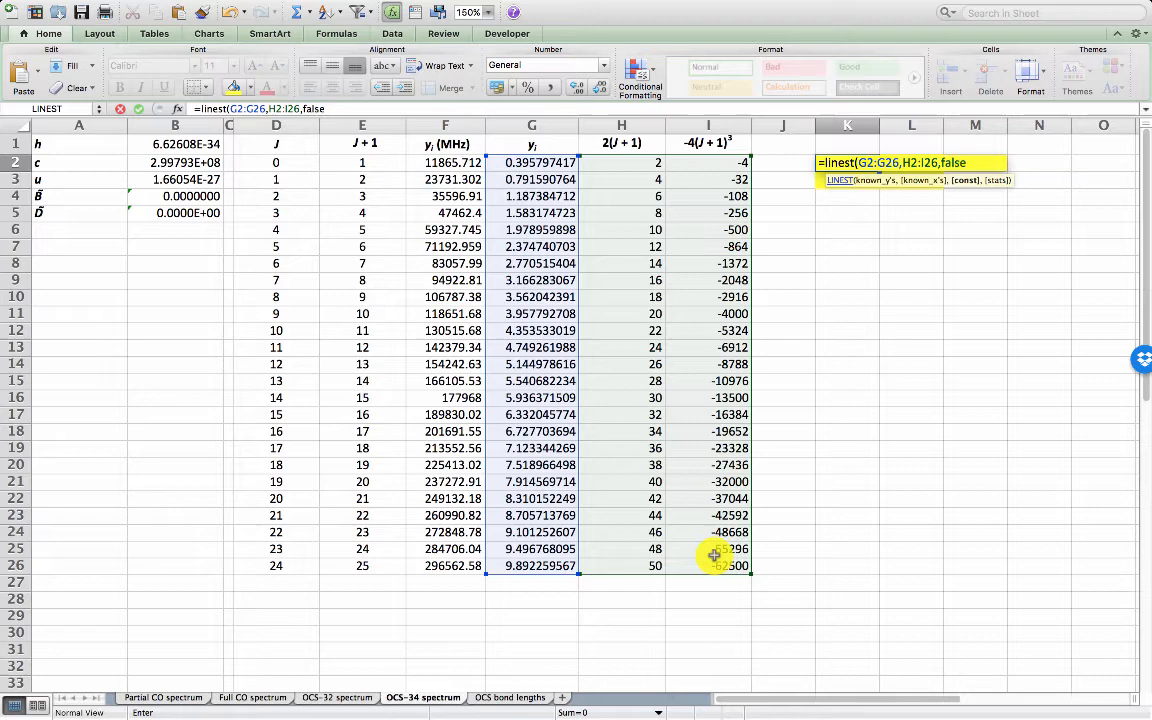
{"action": "type", "text": ",true"}
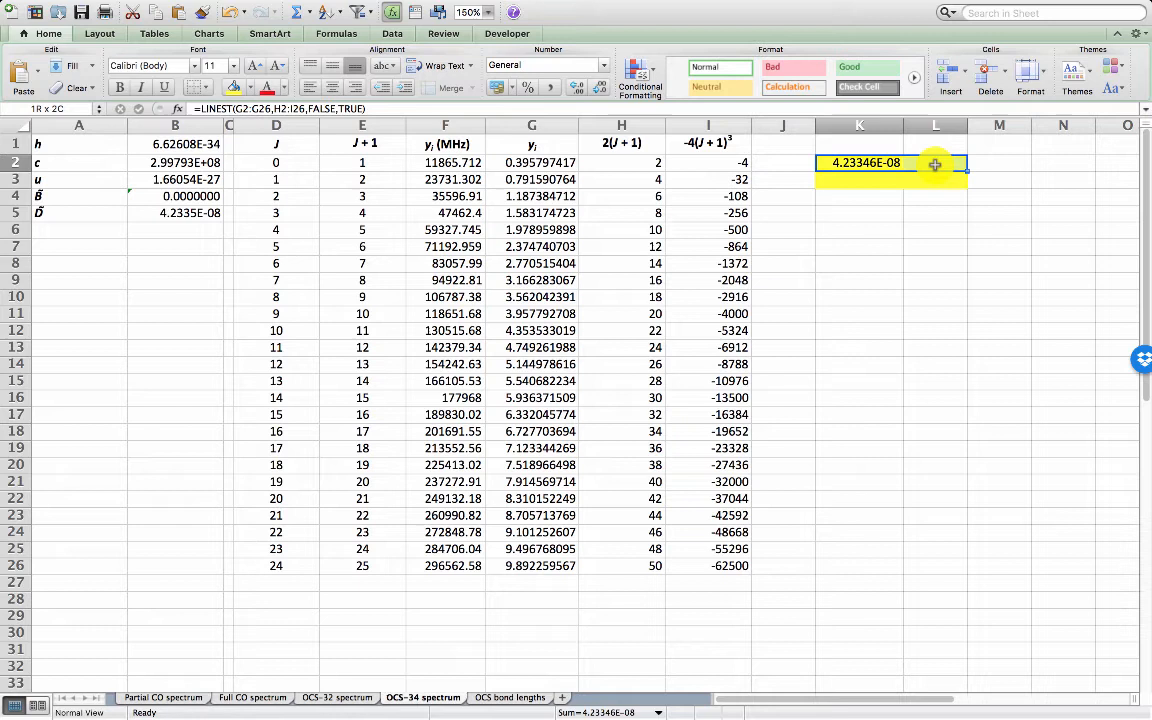
Mark out K2:L6 as the output range for the LINEST results array
{"action": "left_click_drag", "start_coordinate": [936, 164], "coordinate": [936, 180]}
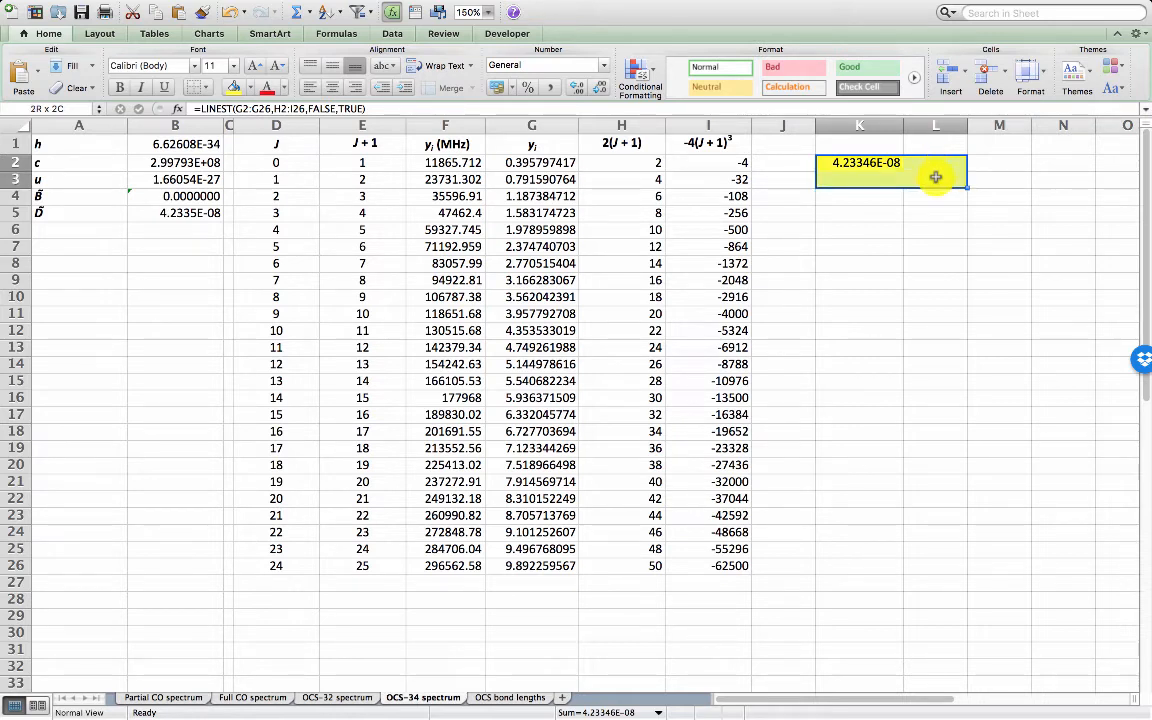
{"action": "left_click_drag", "start_coordinate": [936, 176], "coordinate": [936, 228]}
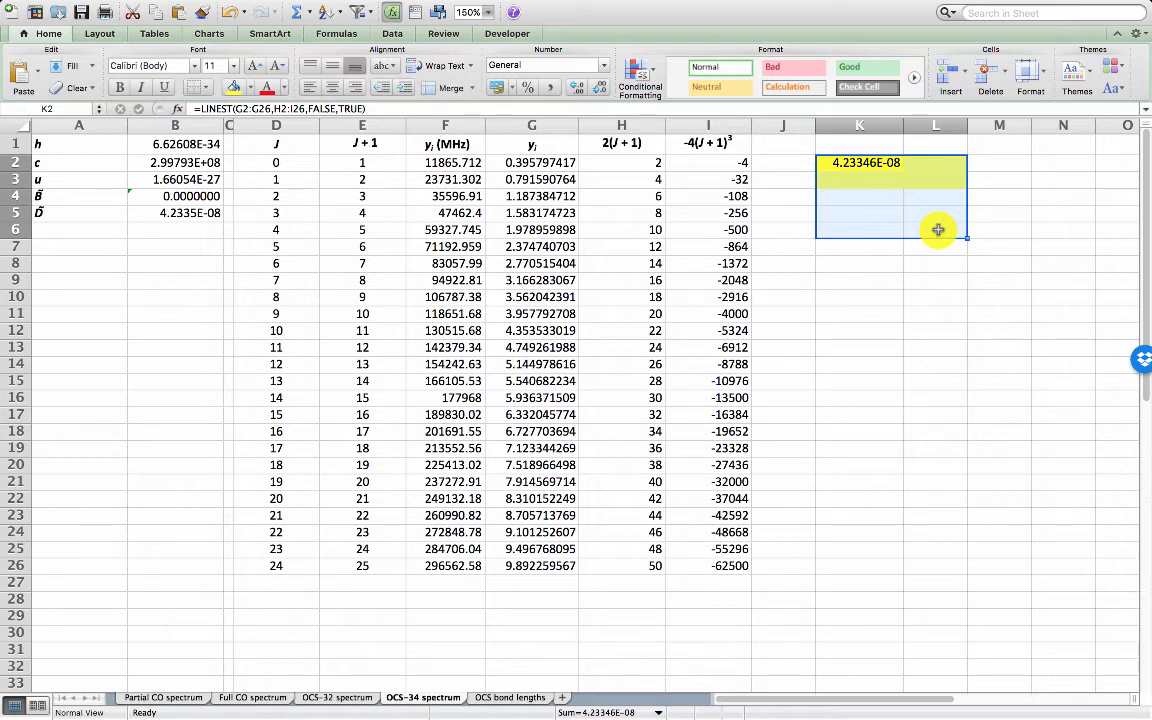
{"action": "mouse_move", "coordinate": [930, 164]}
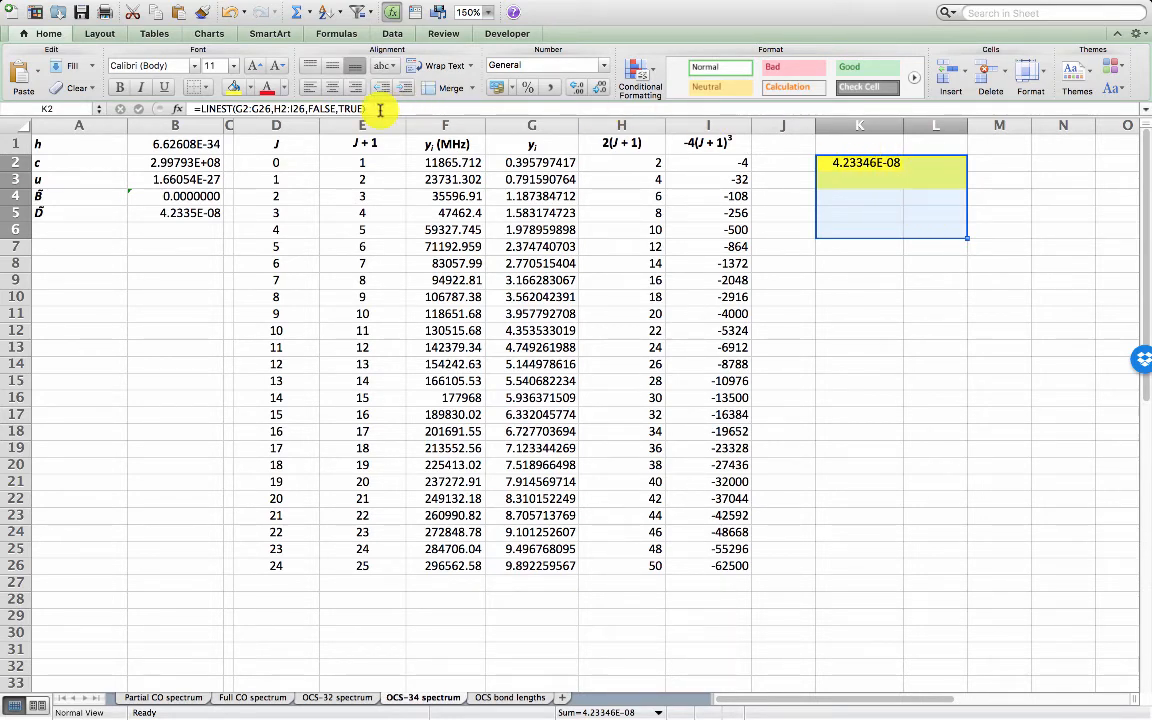
Enter LINEST as an array formula over K2:L6, giving B = 0.1978981 and its statistics
{"action": "double_click", "coordinate": [860, 164]}
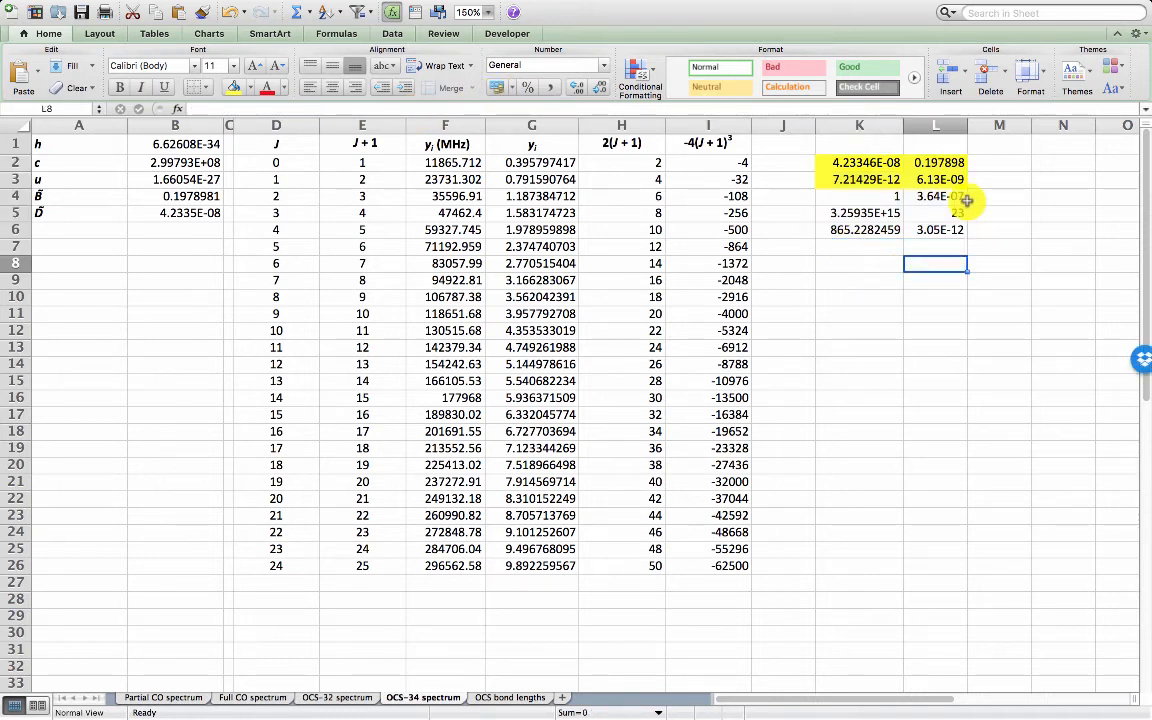
{"action": "mouse_move", "coordinate": [1026, 216]}
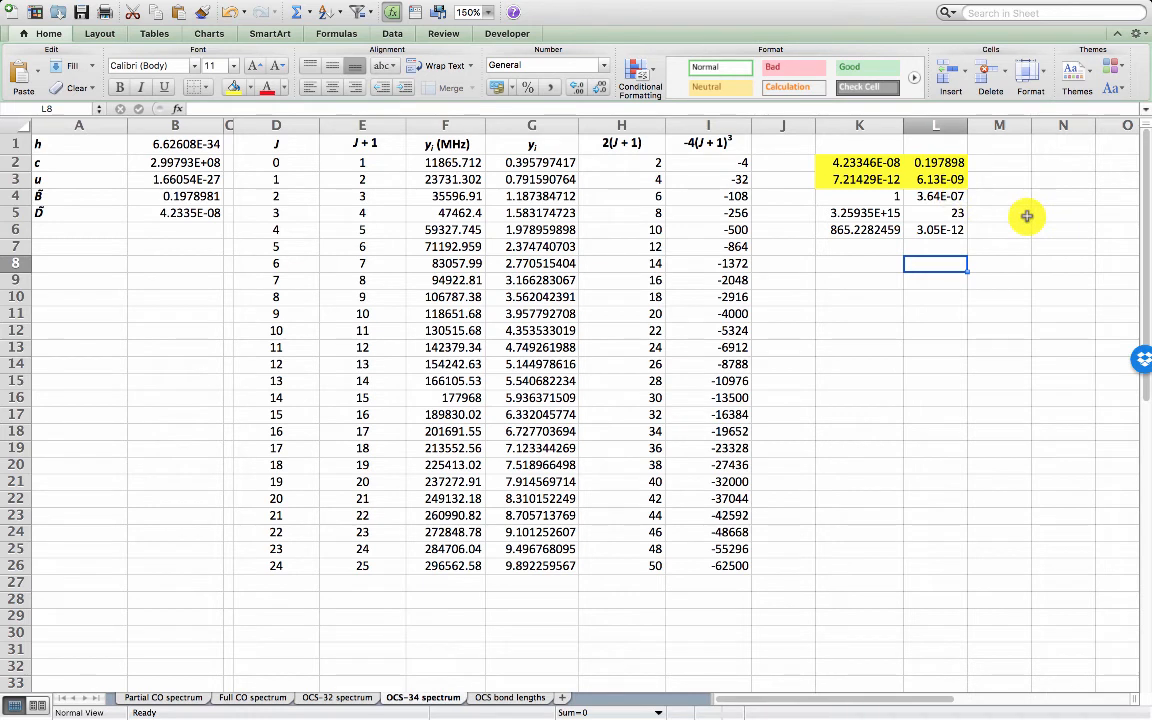
{"action": "mouse_move", "coordinate": [1028, 208]}
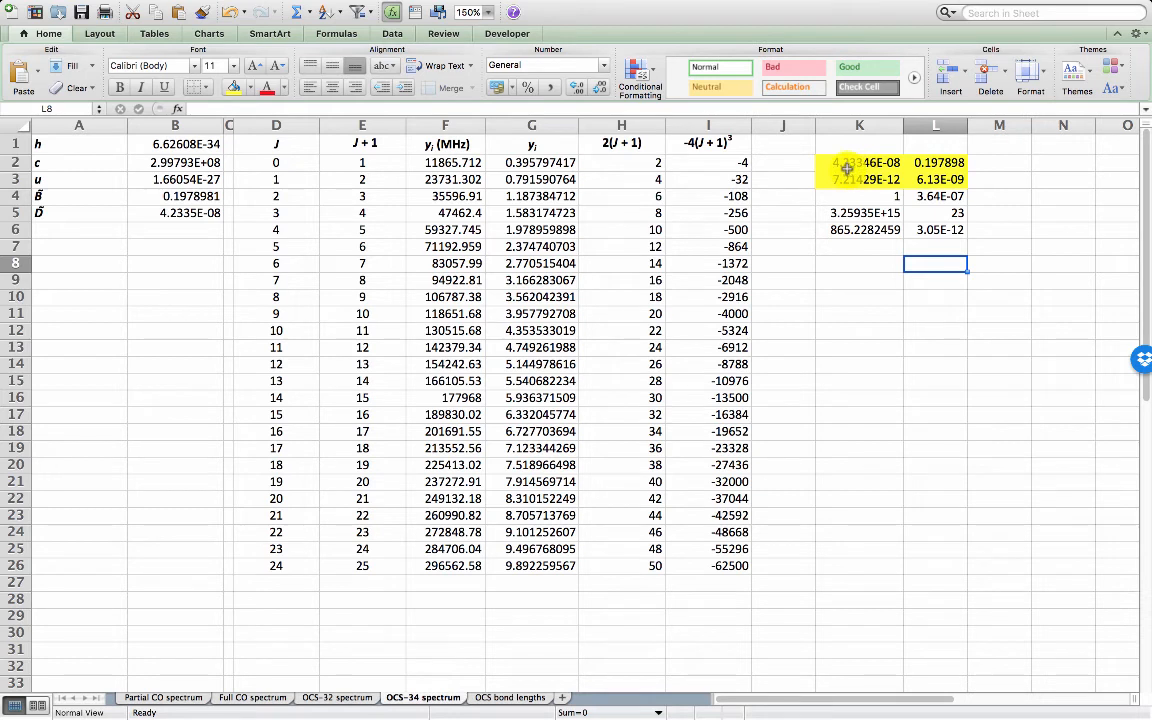
{"action": "left_click", "coordinate": [860, 162]}
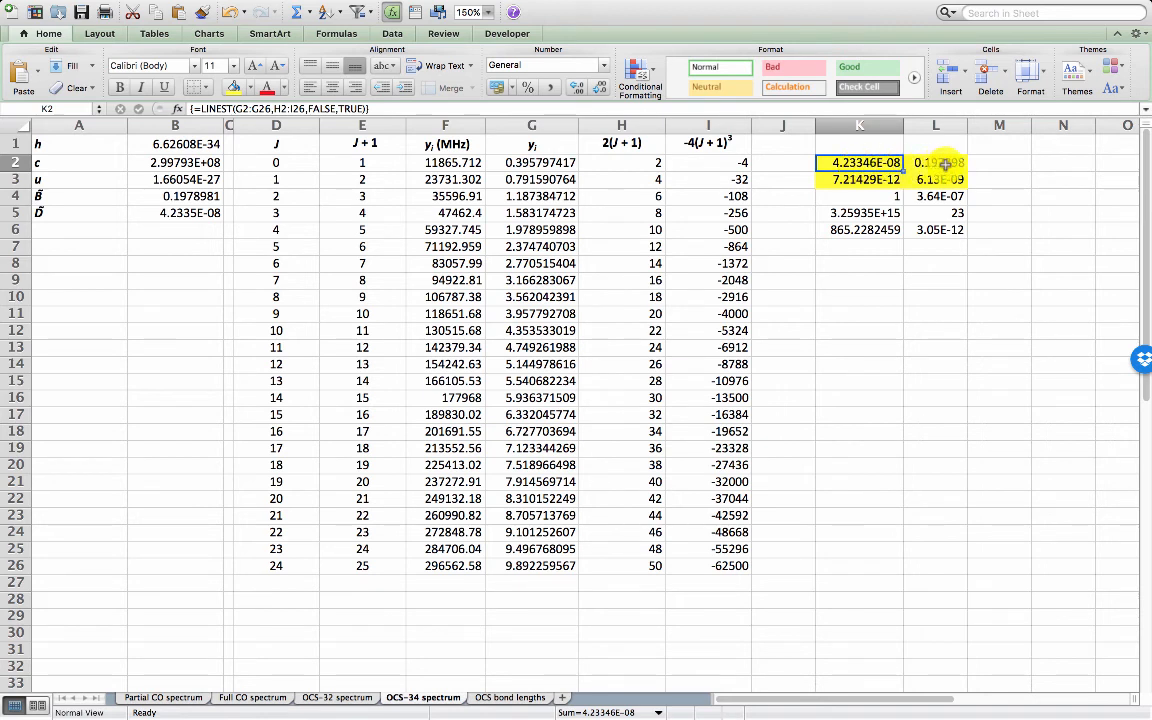
{"action": "left_click", "coordinate": [936, 162]}
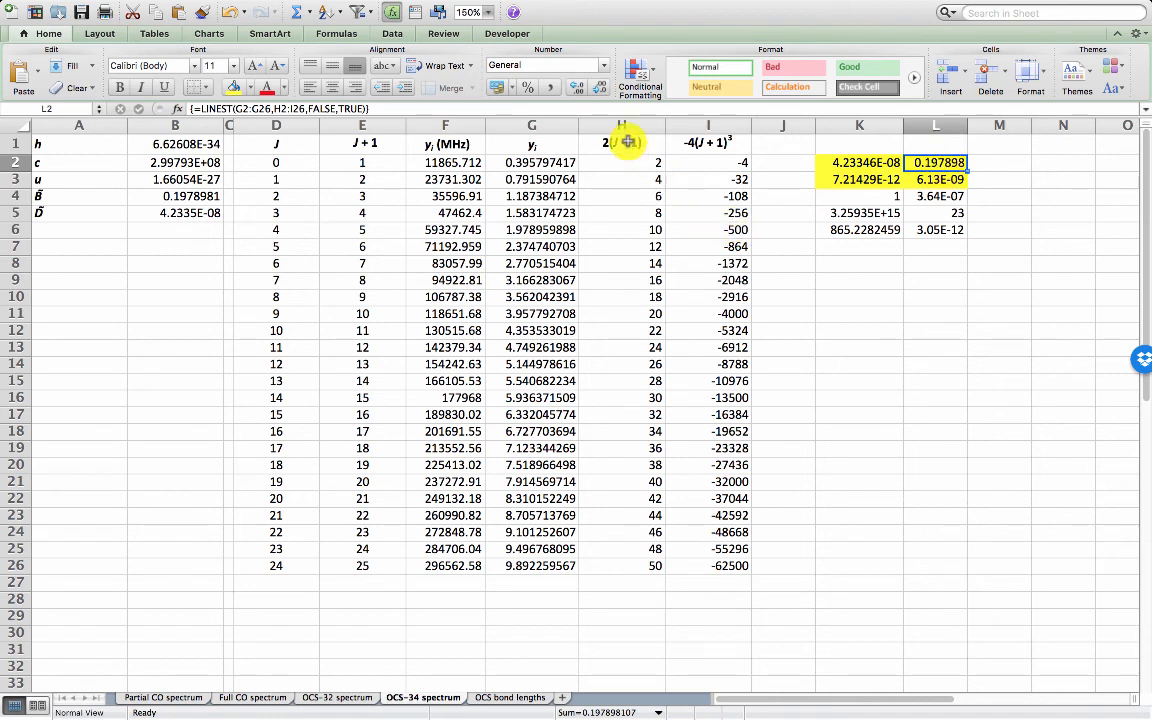
{"action": "mouse_move", "coordinate": [782, 164]}
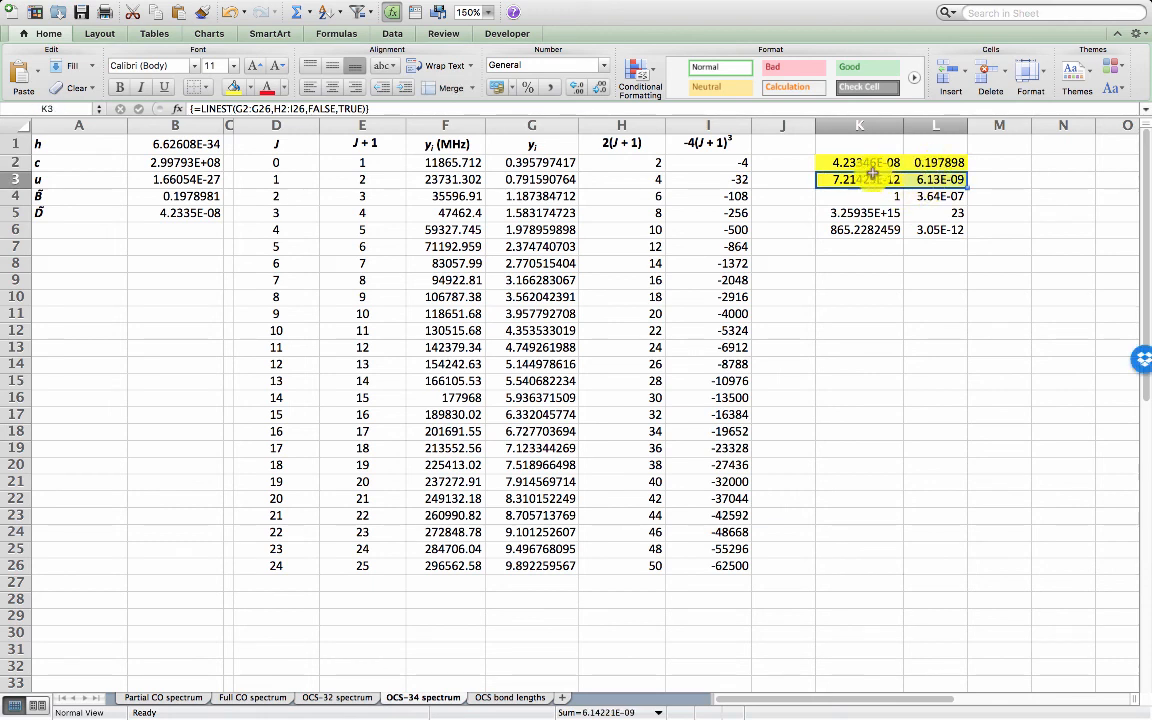
{"action": "mouse_move", "coordinate": [864, 162]}
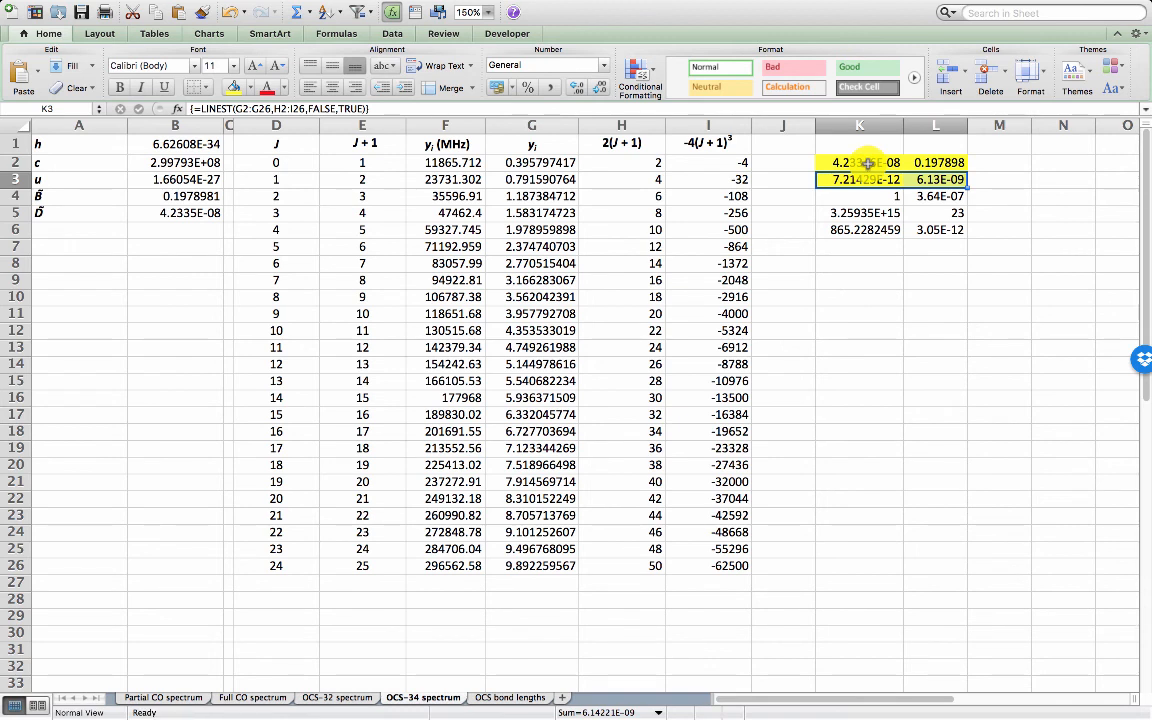
{"action": "mouse_move", "coordinate": [872, 264]}
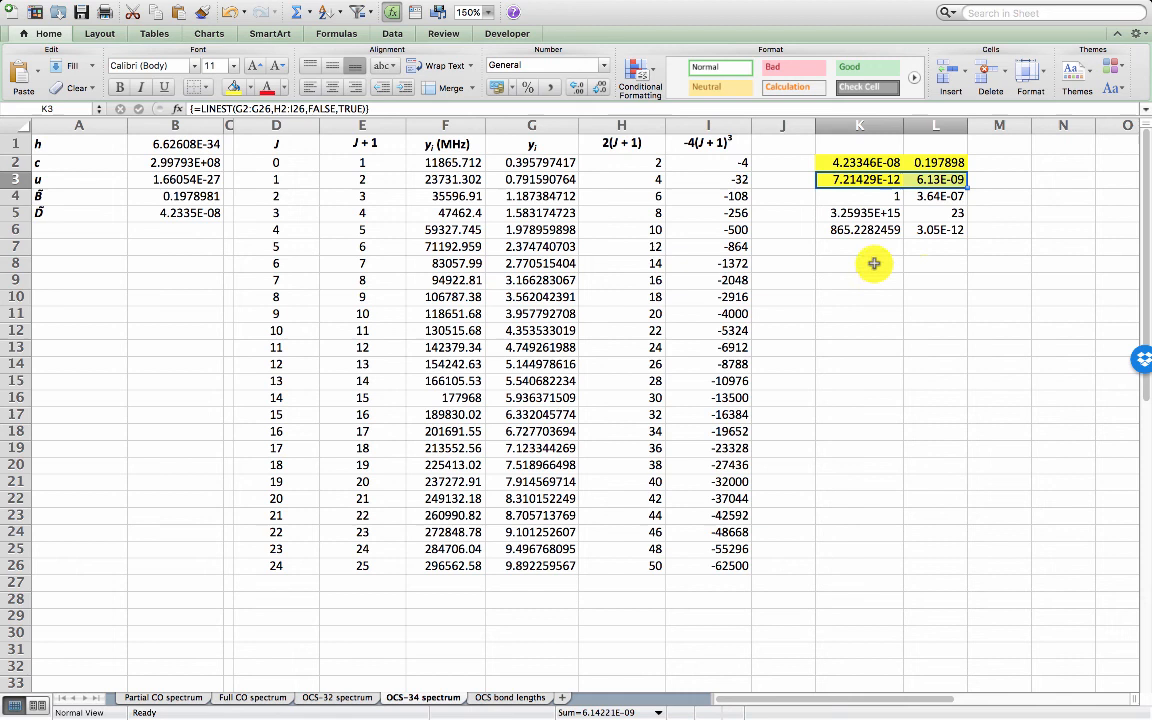
{"action": "left_click", "coordinate": [860, 264]}
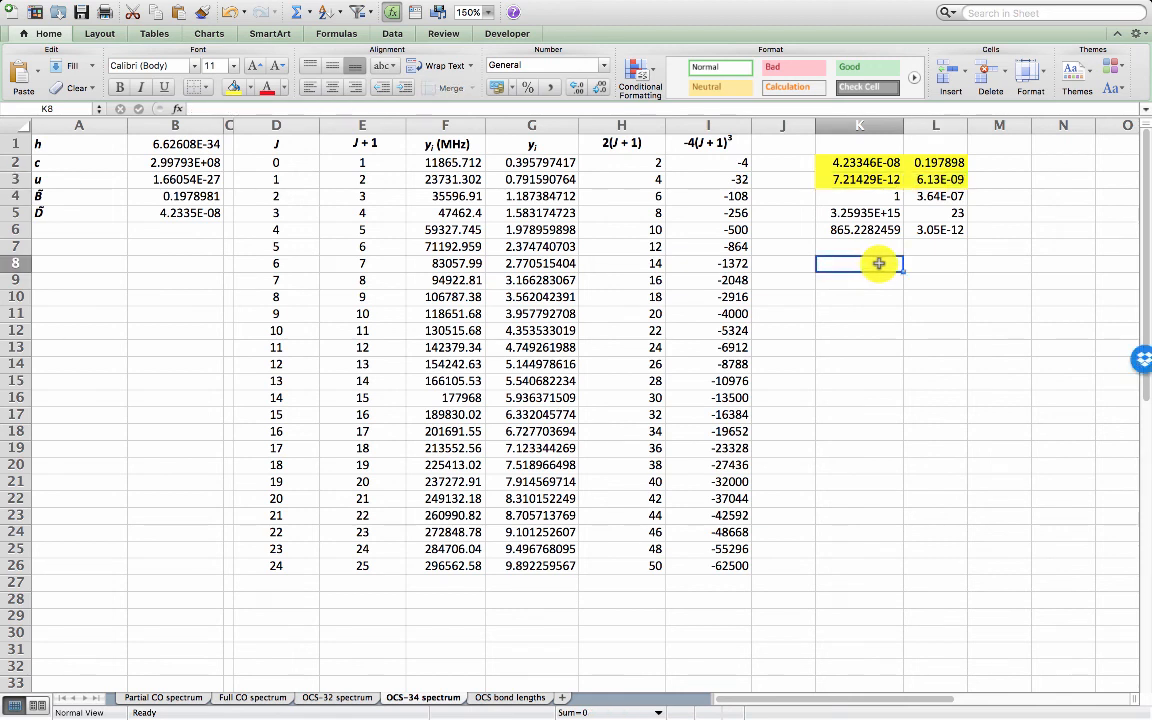